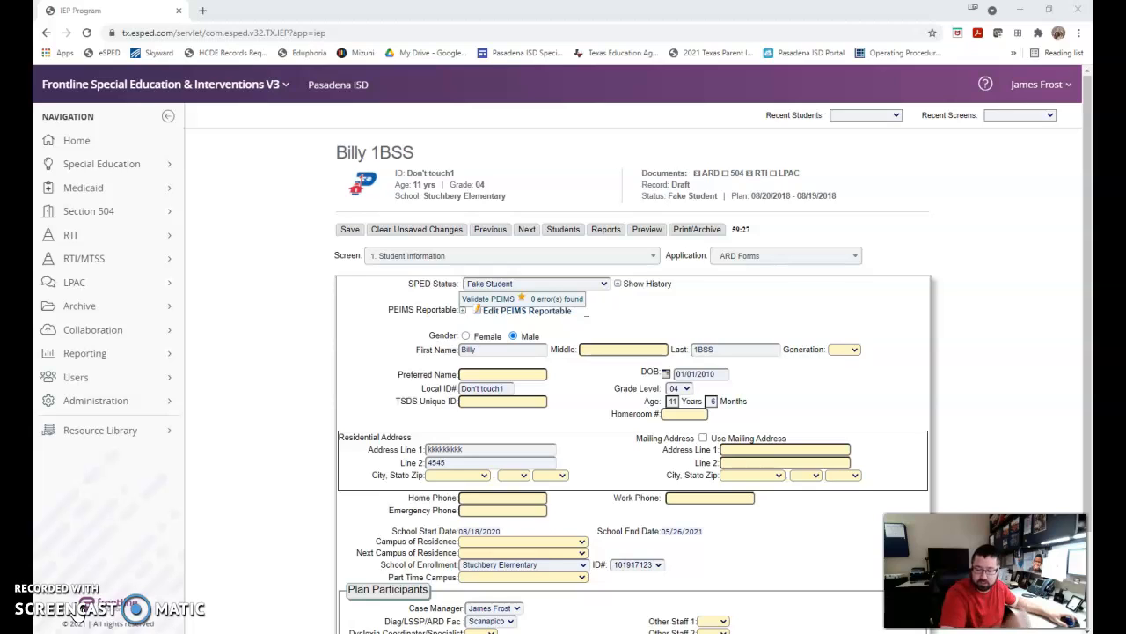
{"action": "mouse_move", "coordinate": [315, 536]}
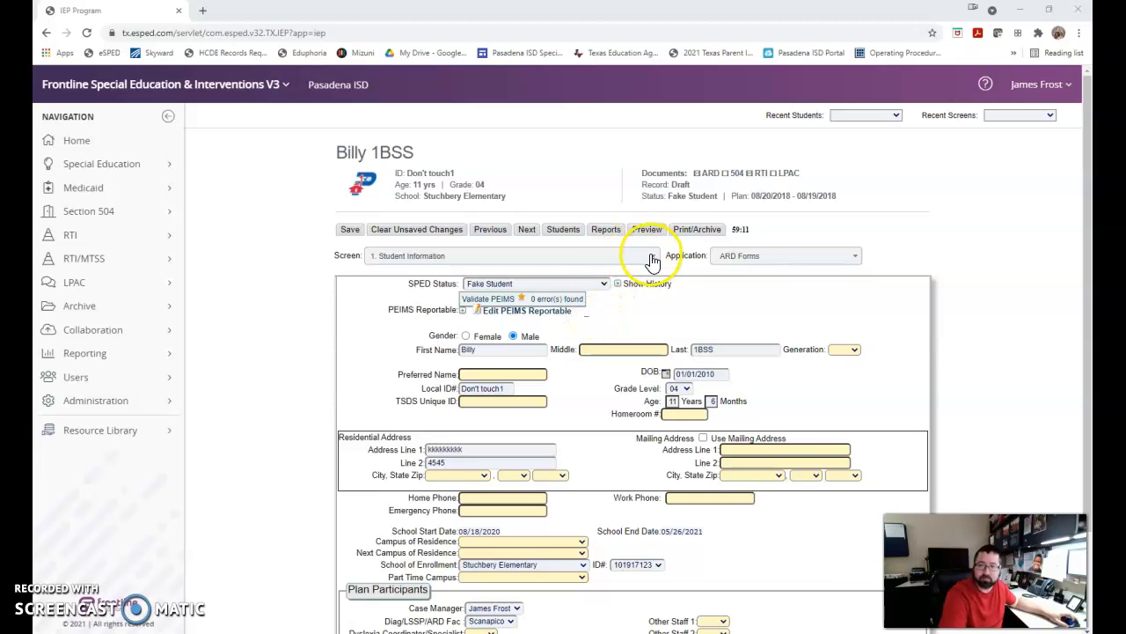
Step: Prepare a Full ARD with Supplements report for Billy 1BSS and view it in the prepared reports list
{"action": "left_click", "coordinate": [696, 229]}
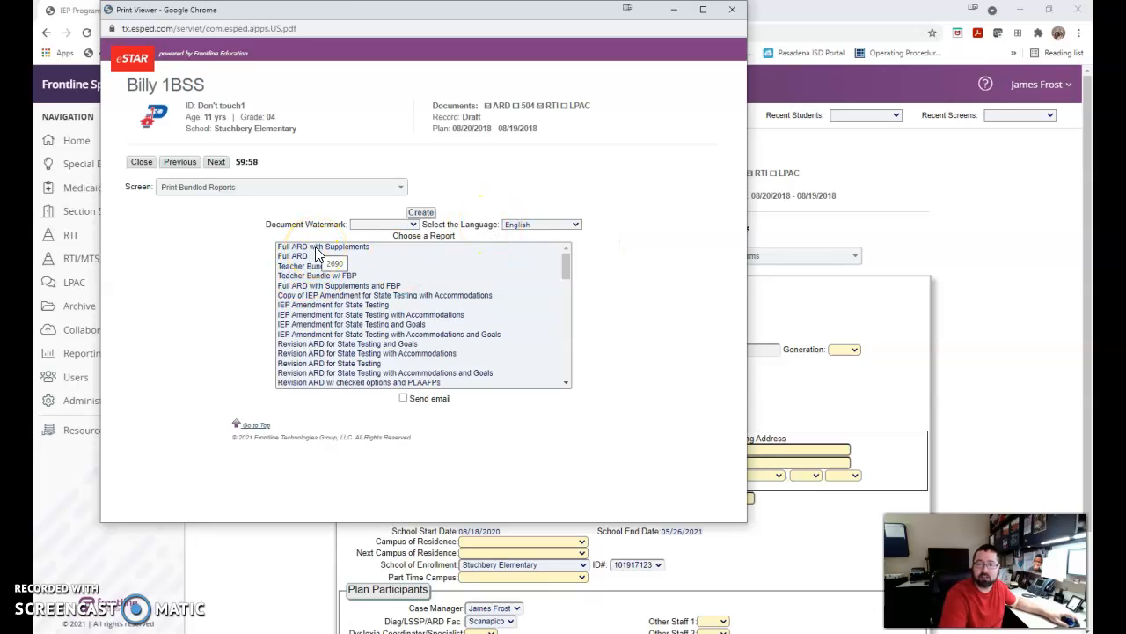
{"action": "left_click", "coordinate": [323, 246]}
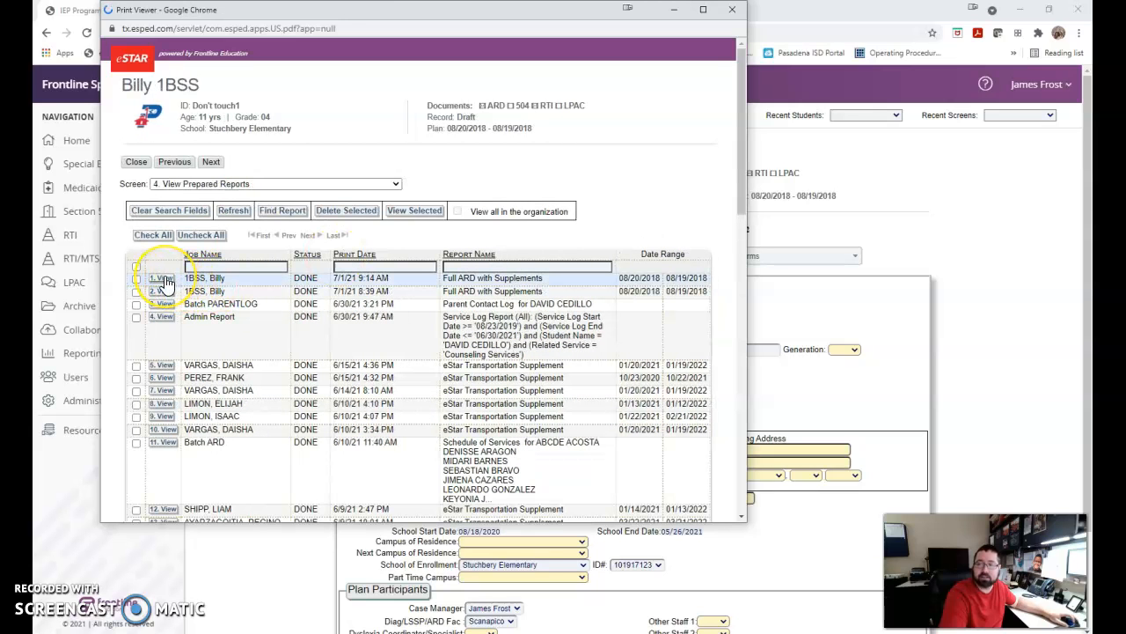
{"action": "left_click", "coordinate": [163, 277]}
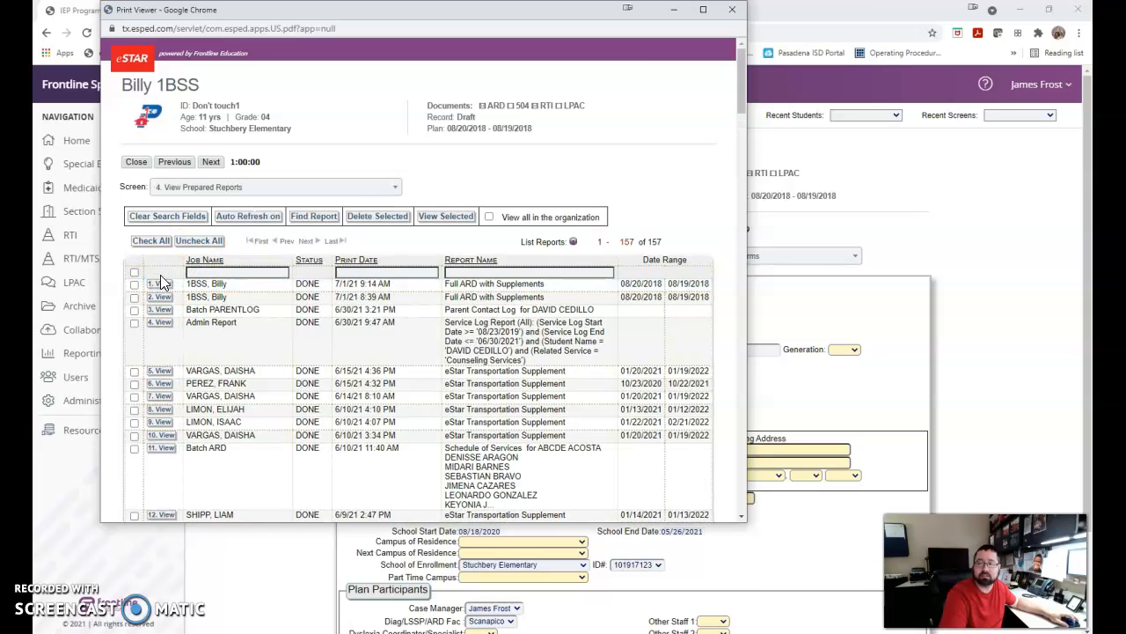
{"action": "left_click", "coordinate": [160, 283]}
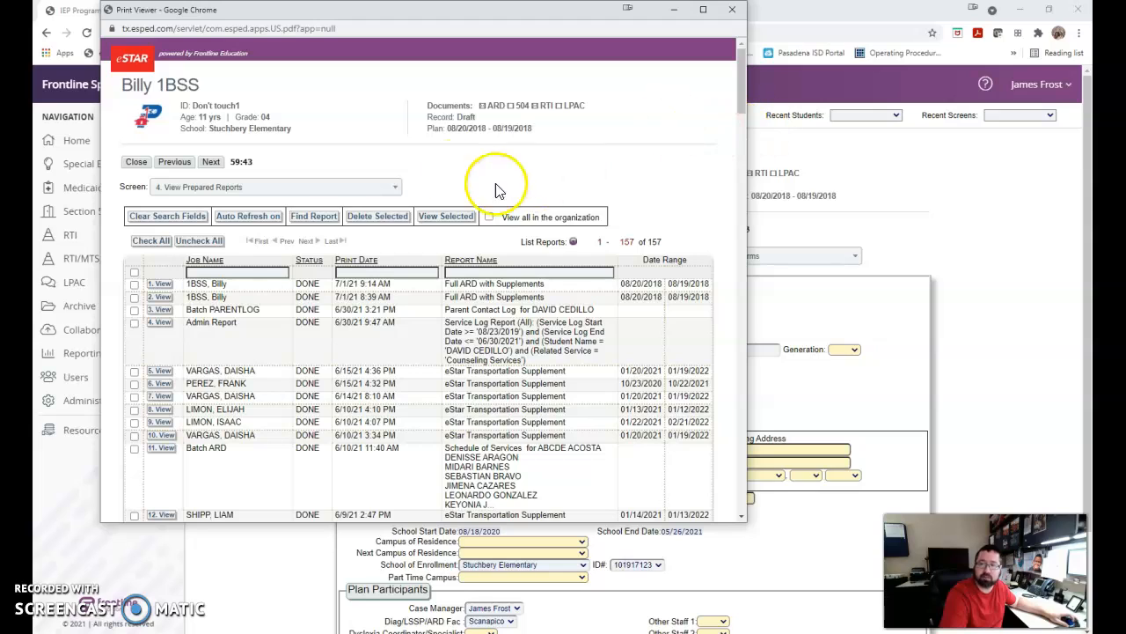
{"action": "mouse_move", "coordinate": [440, 182]}
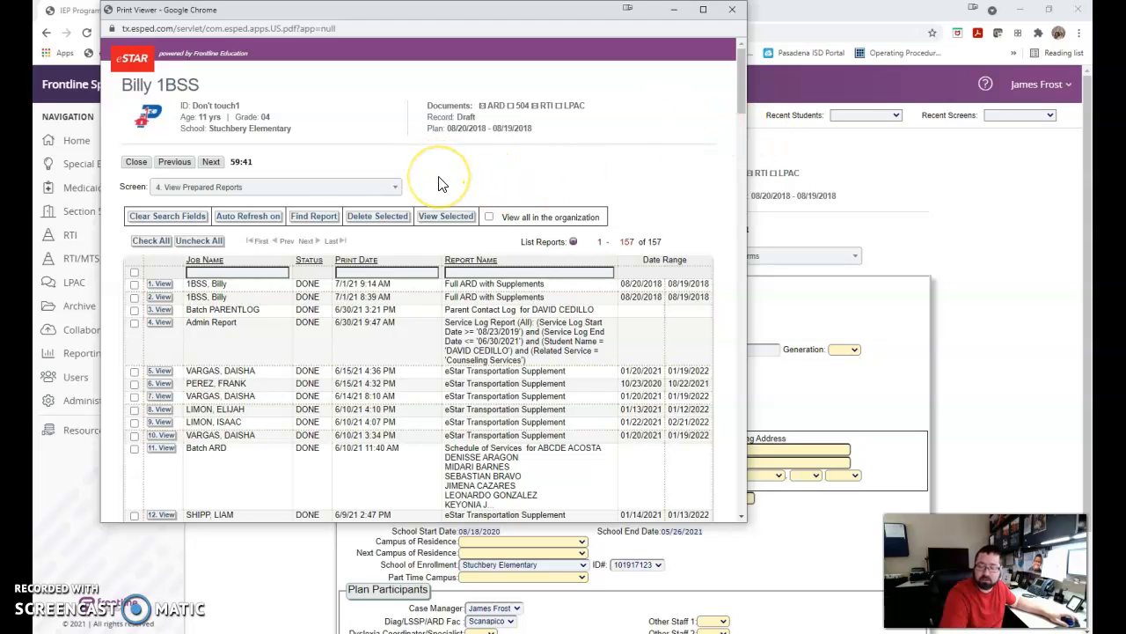
{"action": "mouse_move", "coordinate": [352, 193]}
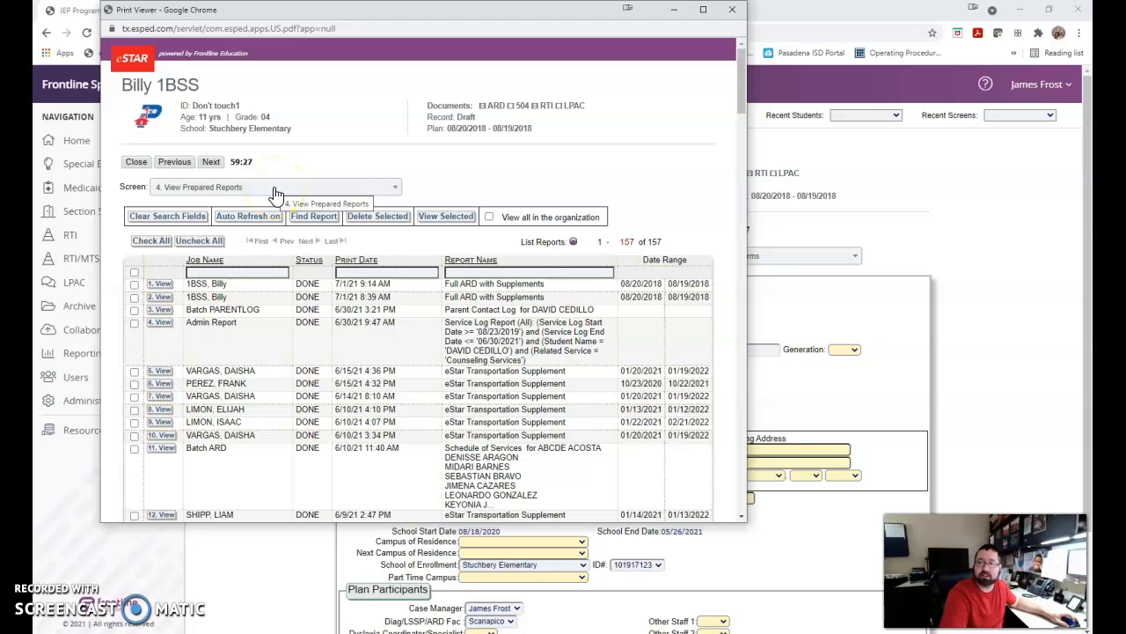
Step: Archive the newest Full ARD with Supplements report by print date as Annual ARD in 2021-2022
{"action": "left_click", "coordinate": [278, 187]}
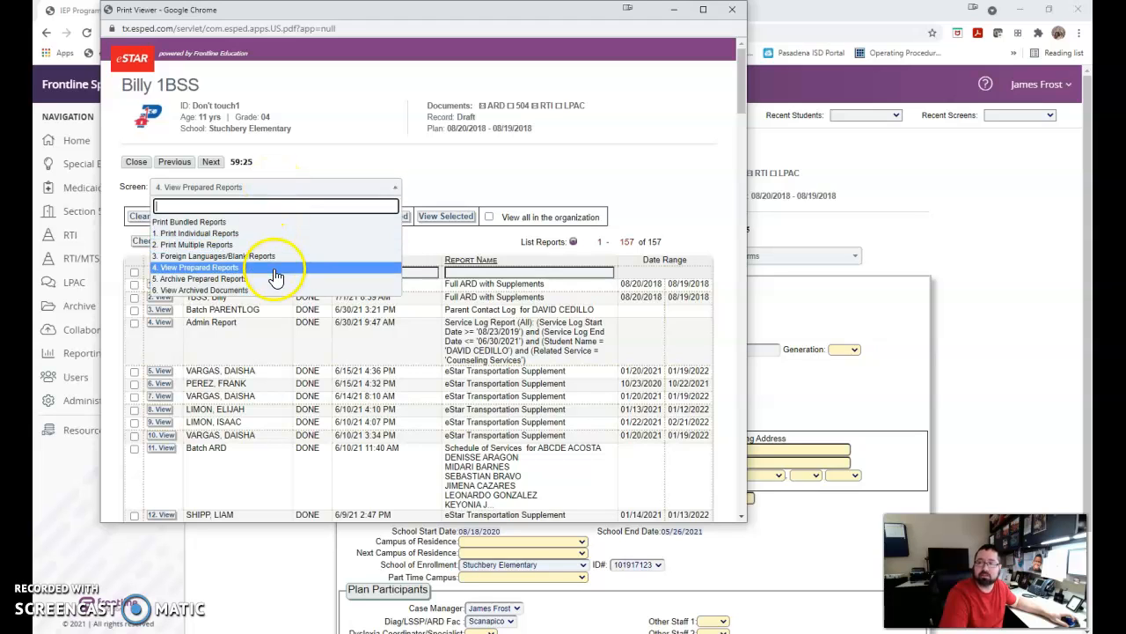
{"action": "left_click", "coordinate": [200, 279]}
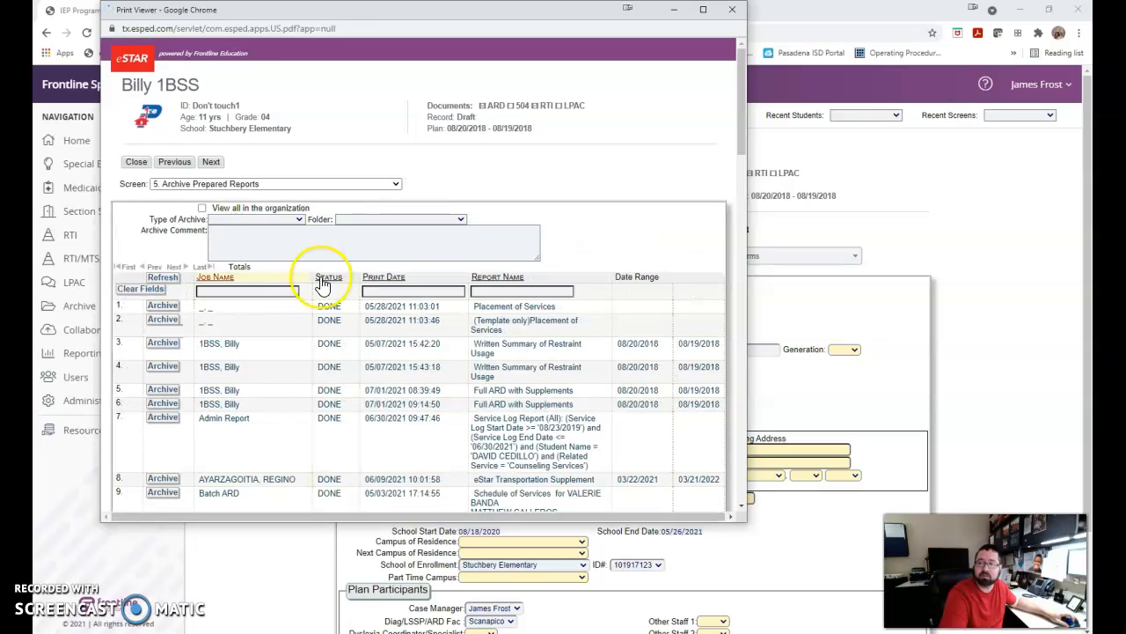
{"action": "mouse_move", "coordinate": [384, 276]}
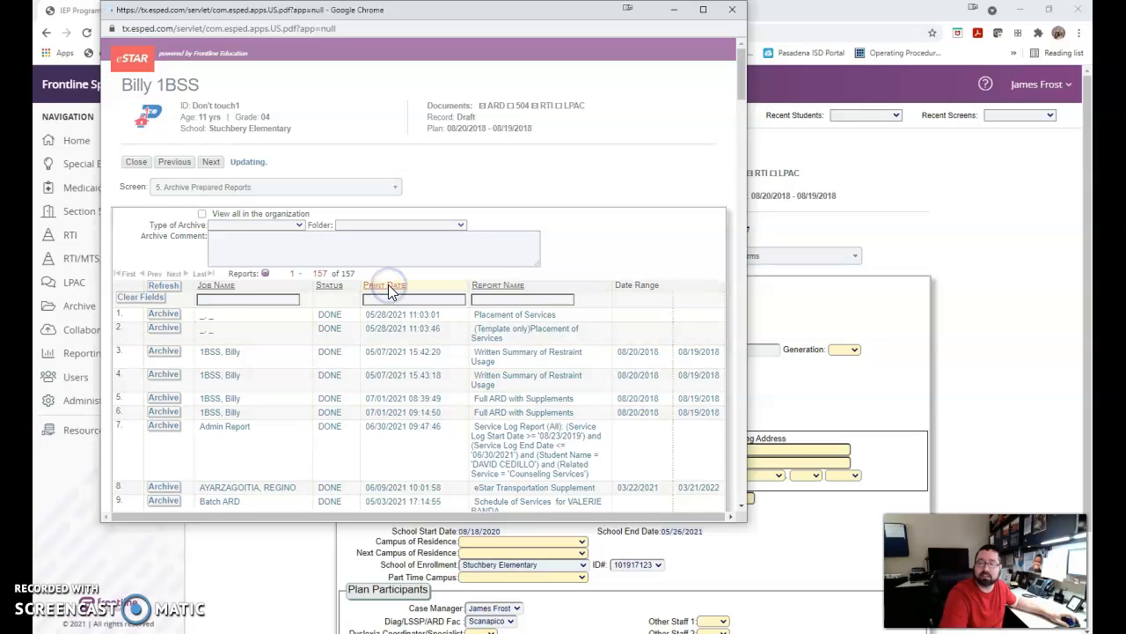
{"action": "left_click", "coordinate": [384, 276]}
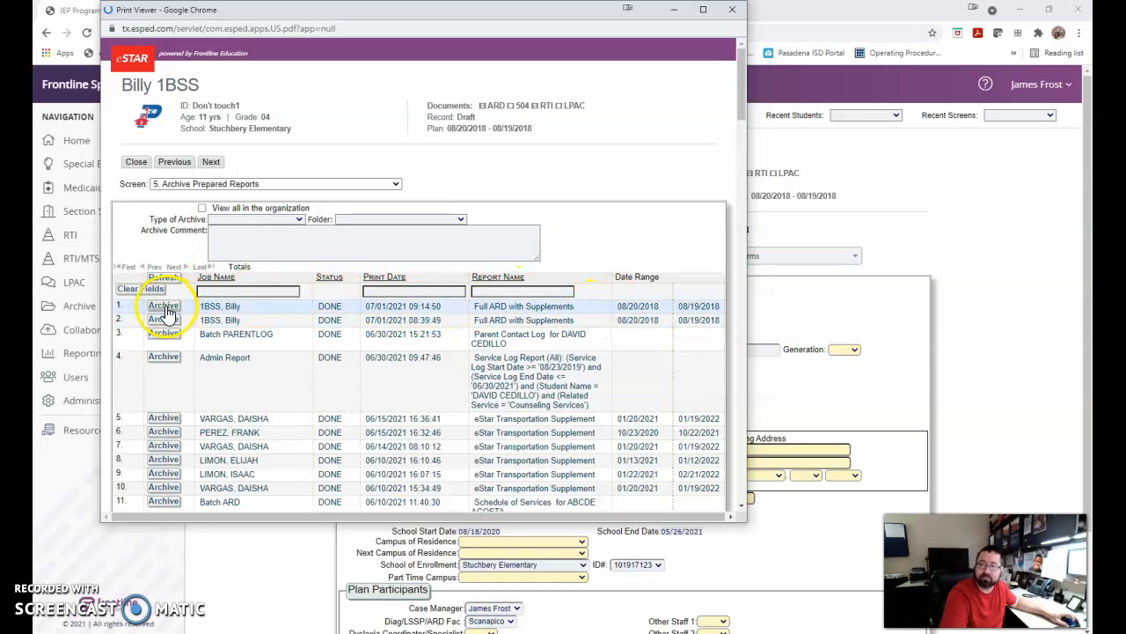
{"action": "left_click", "coordinate": [250, 219]}
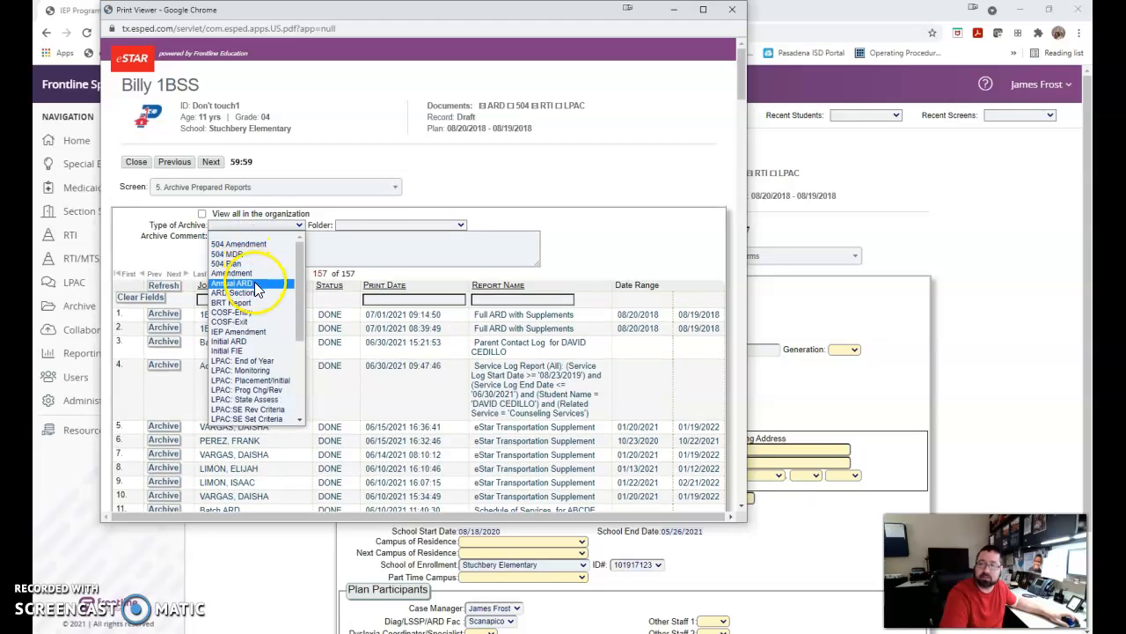
{"action": "left_click", "coordinate": [236, 282]}
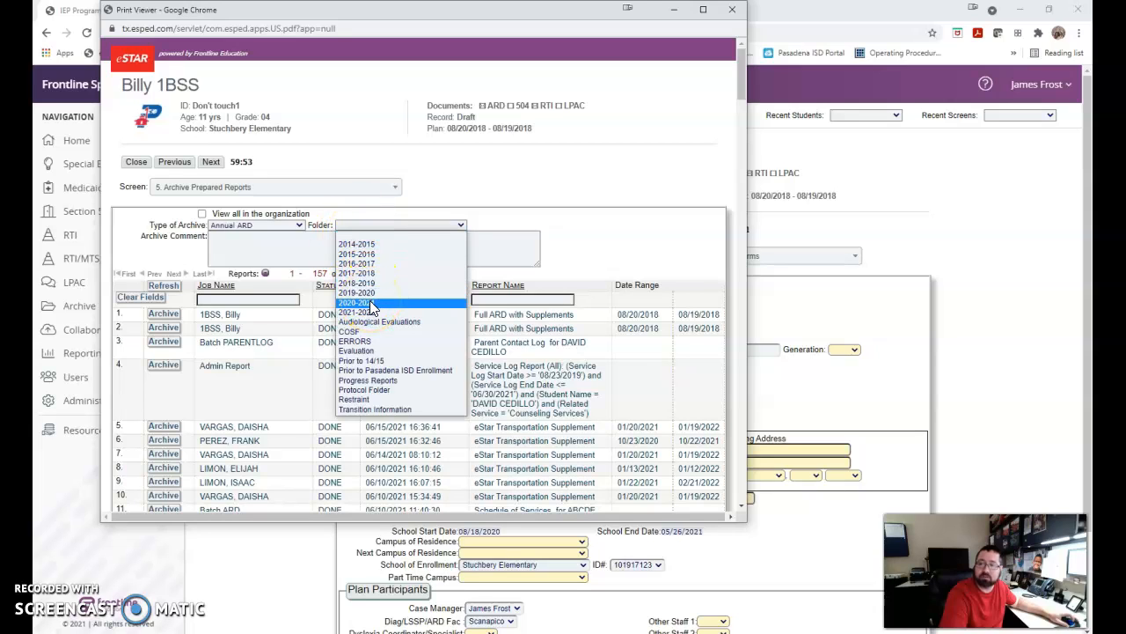
{"action": "mouse_move", "coordinate": [369, 313]}
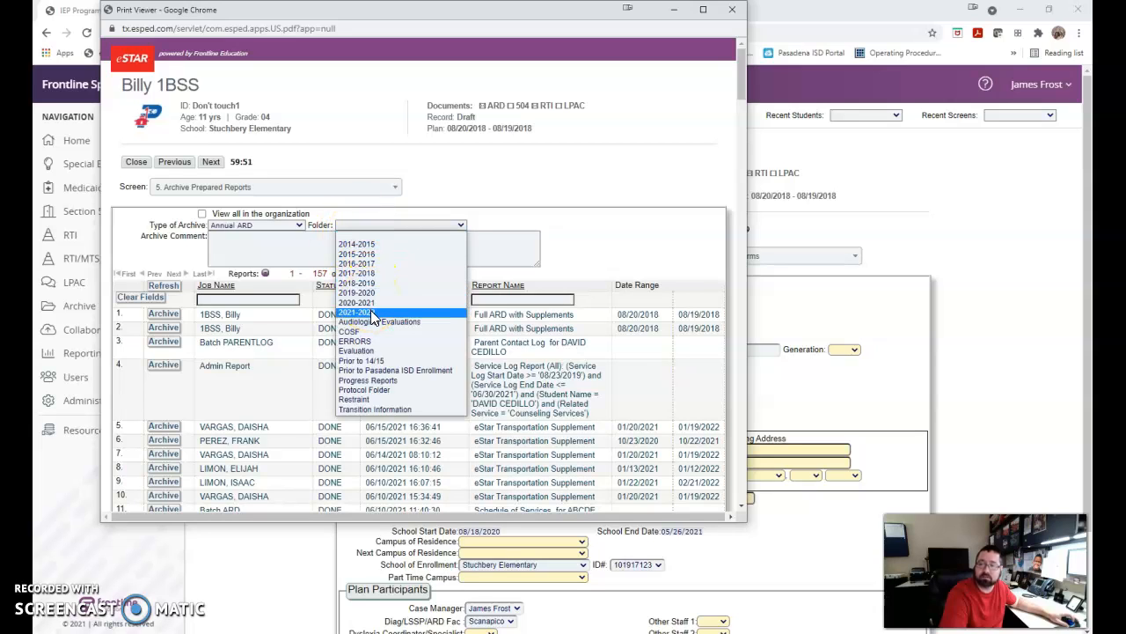
{"action": "left_click", "coordinate": [355, 311]}
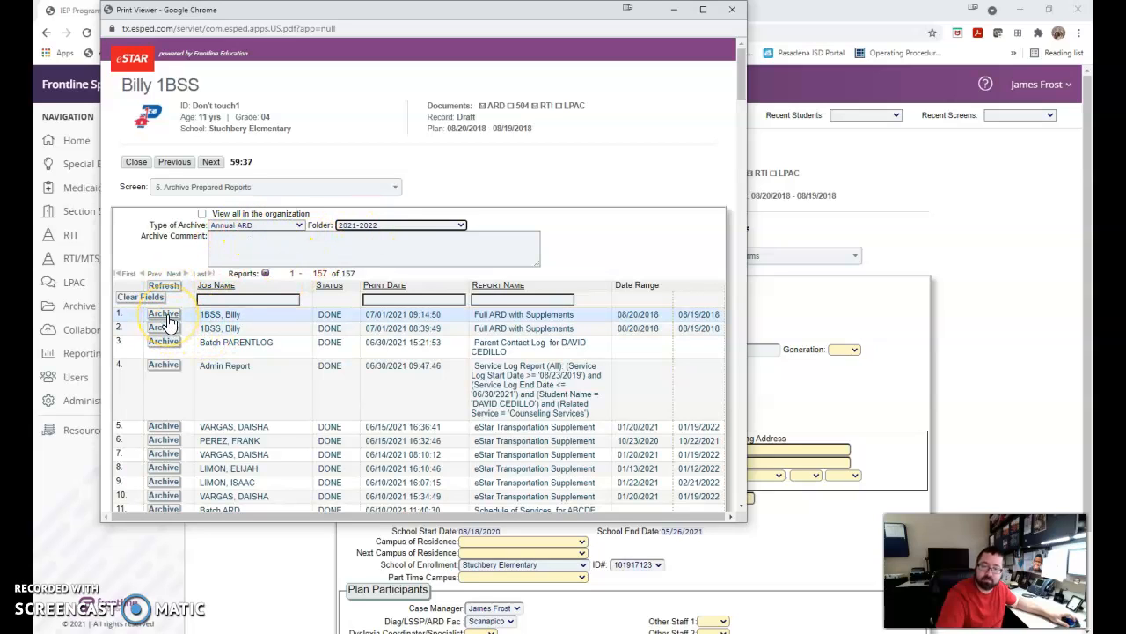
{"action": "left_click", "coordinate": [163, 314]}
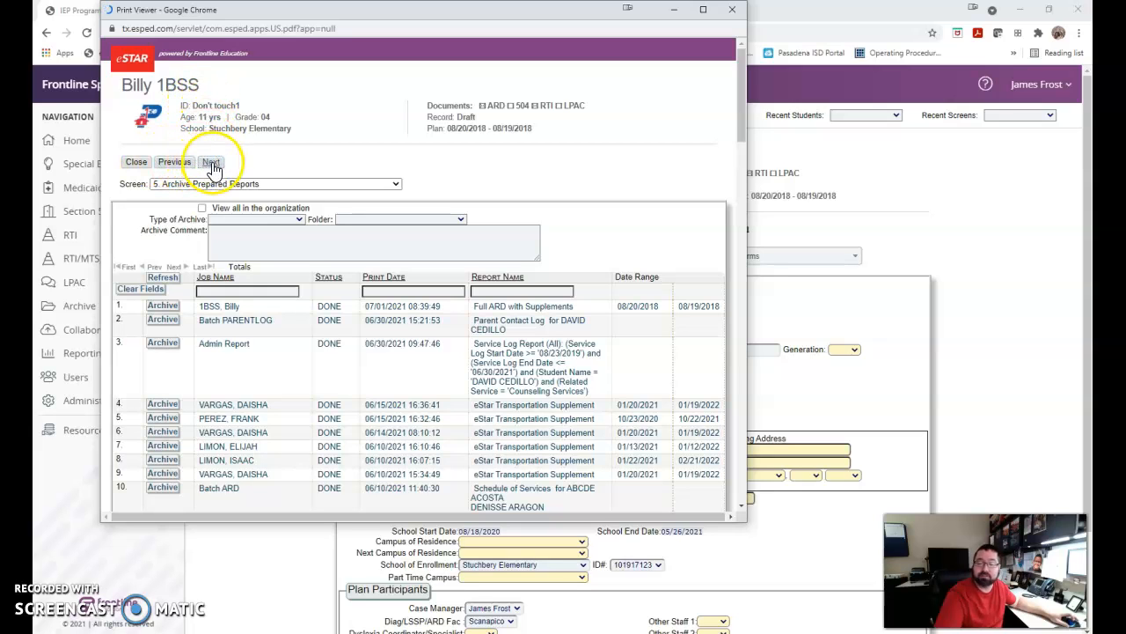
{"action": "mouse_move", "coordinate": [211, 162]}
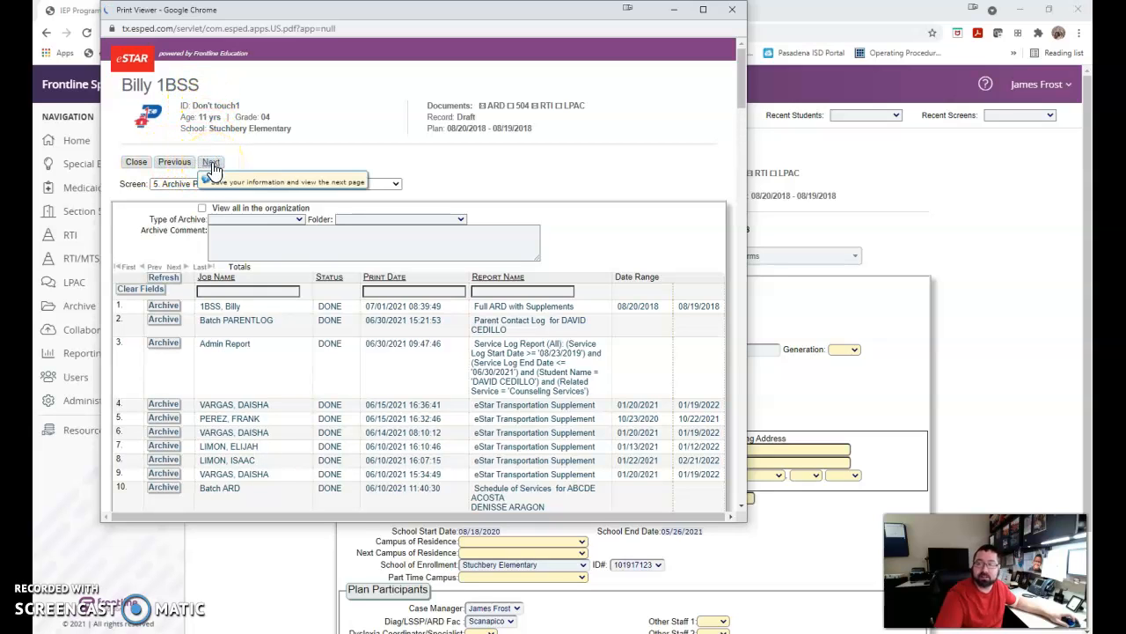
Step: Go to 6. View Archived Documents and refresh the list to show the 2021-2022 archive
{"action": "left_click", "coordinate": [211, 162]}
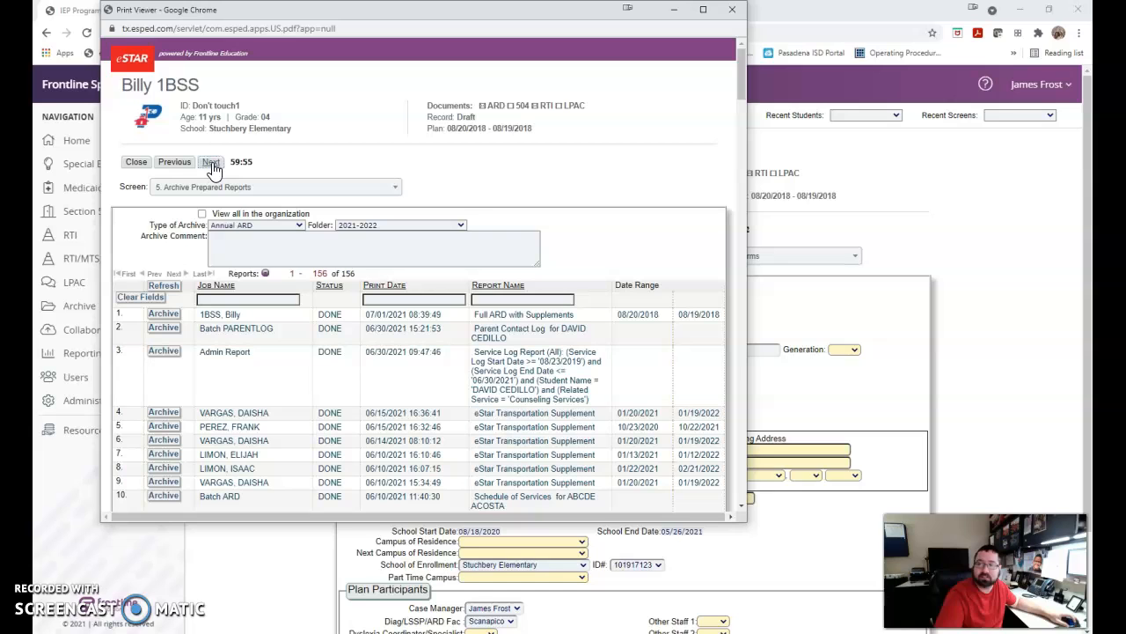
{"action": "left_click", "coordinate": [210, 161]}
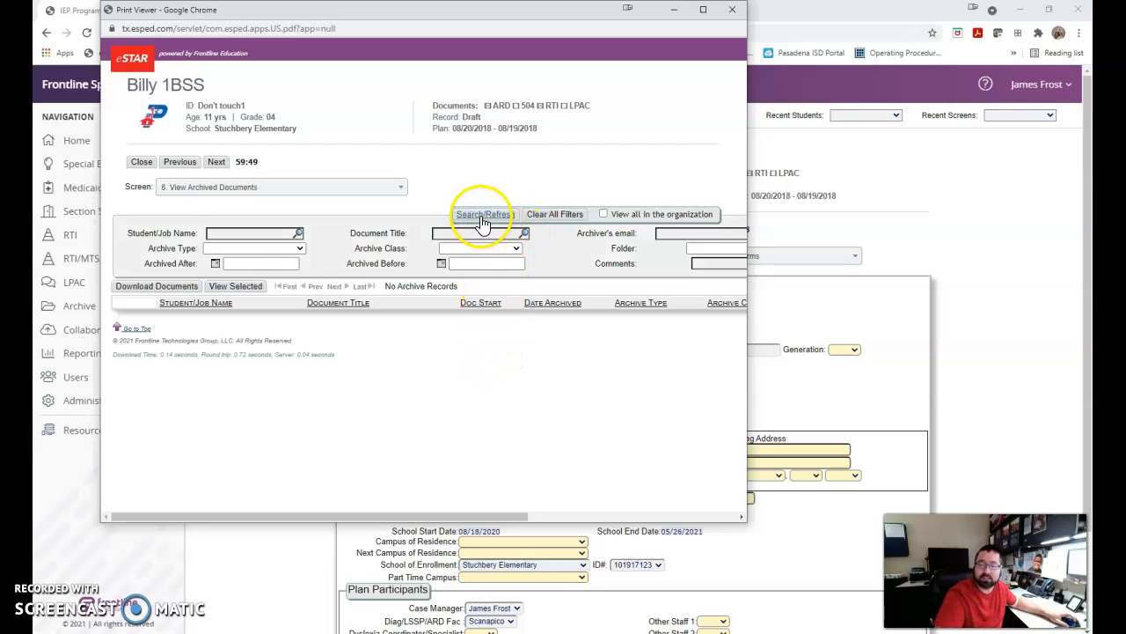
{"action": "left_click", "coordinate": [482, 214]}
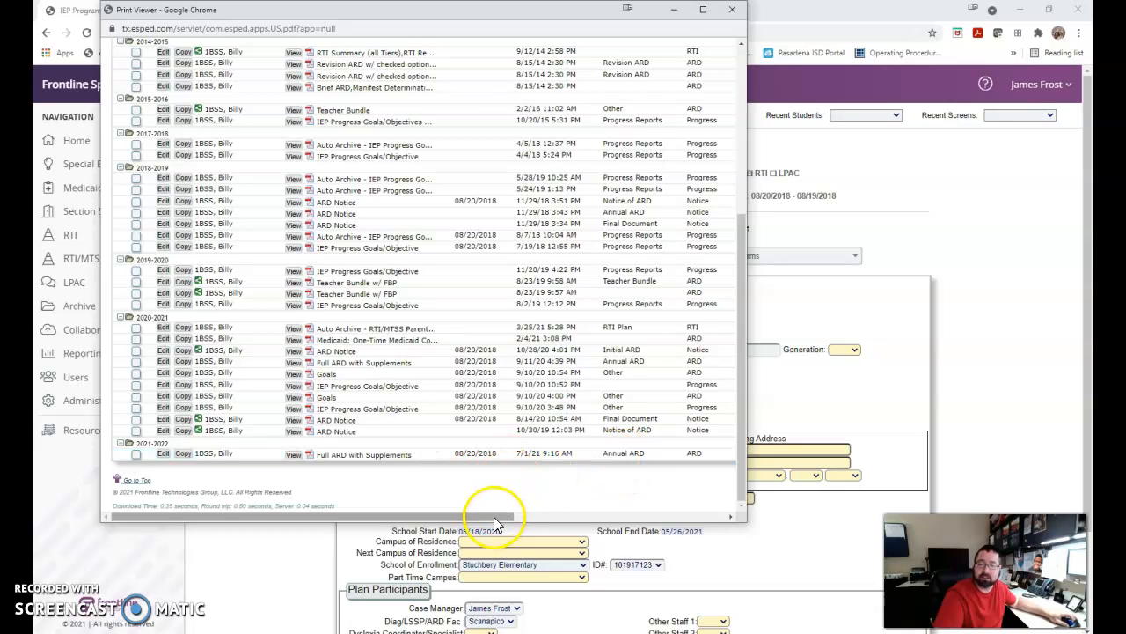
{"action": "left_click_drag", "start_coordinate": [493, 517], "coordinate": [616, 516]}
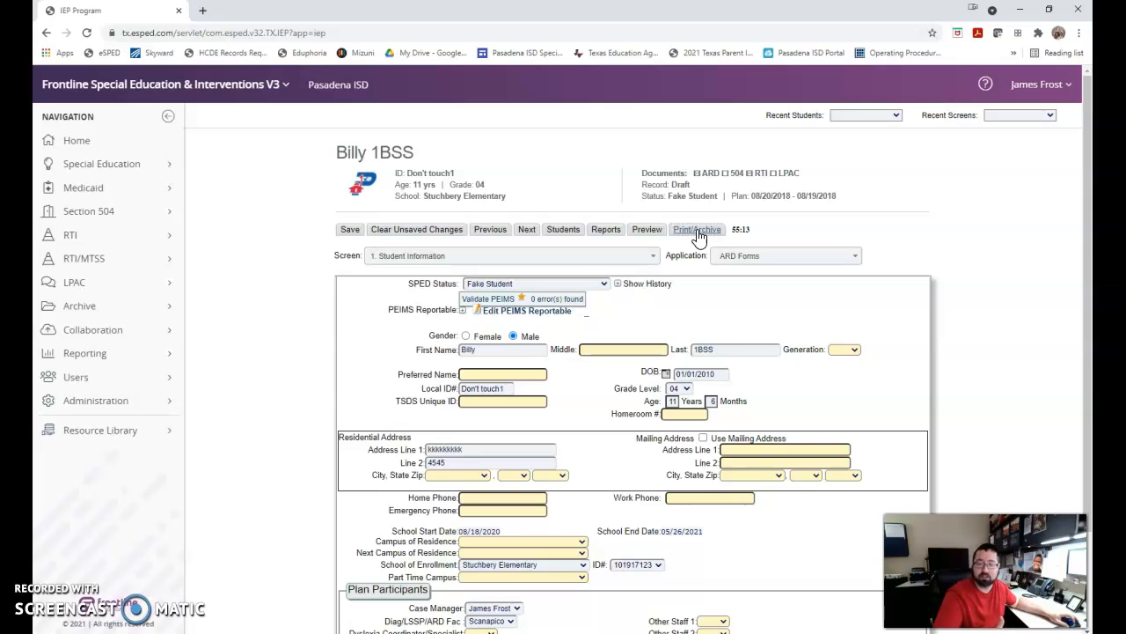
{"action": "mouse_move", "coordinate": [660, 264]}
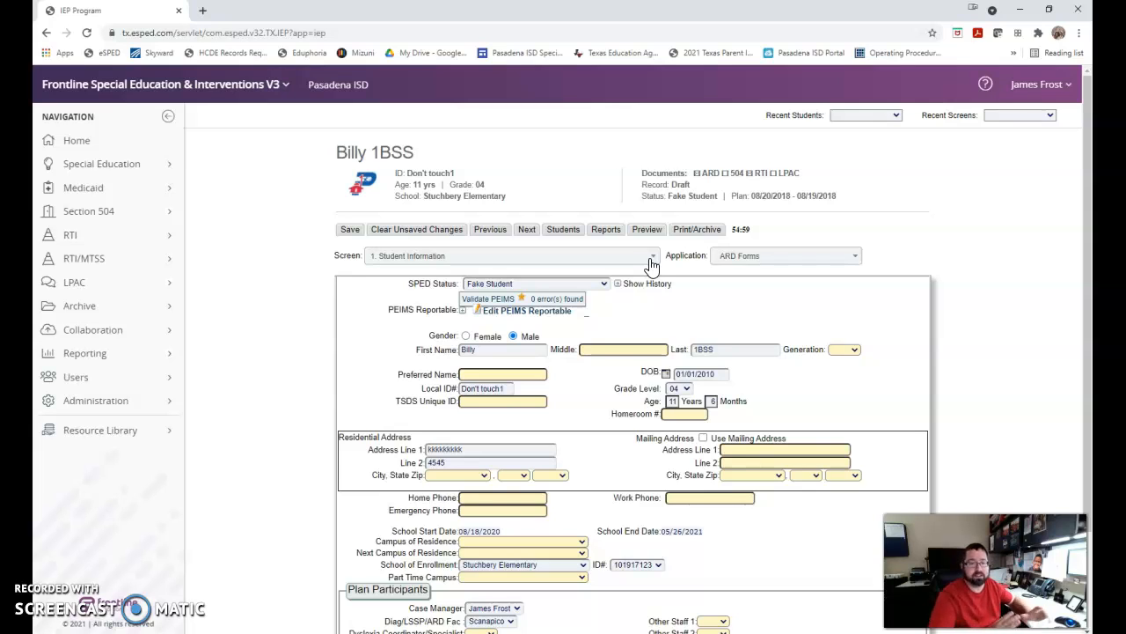
{"action": "mouse_move", "coordinate": [581, 203]}
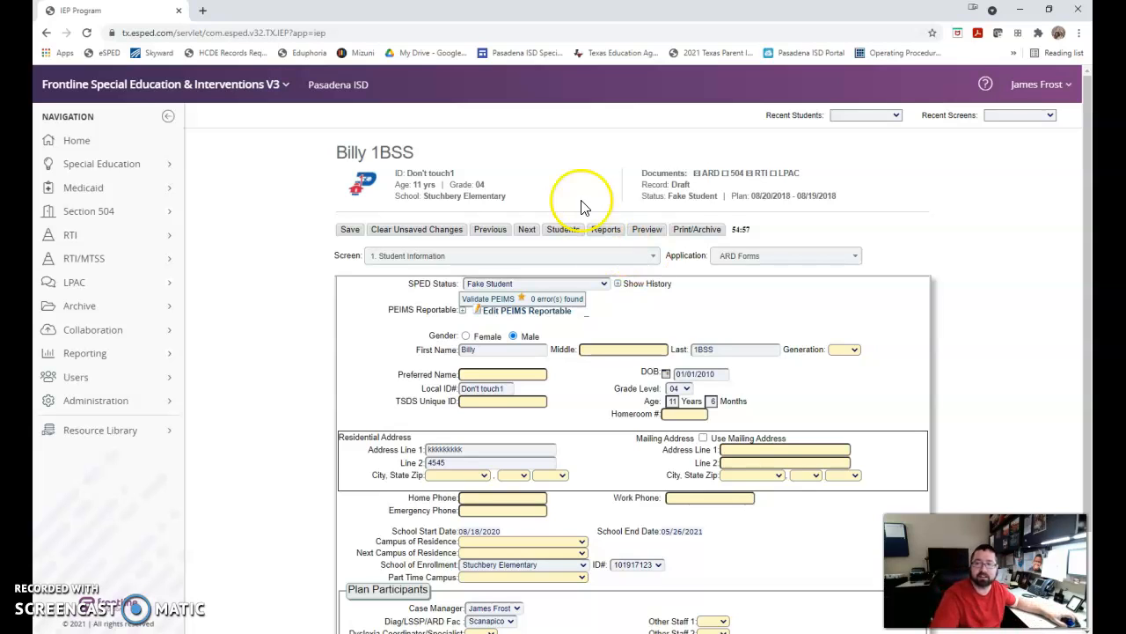
{"action": "mouse_move", "coordinate": [682, 228]}
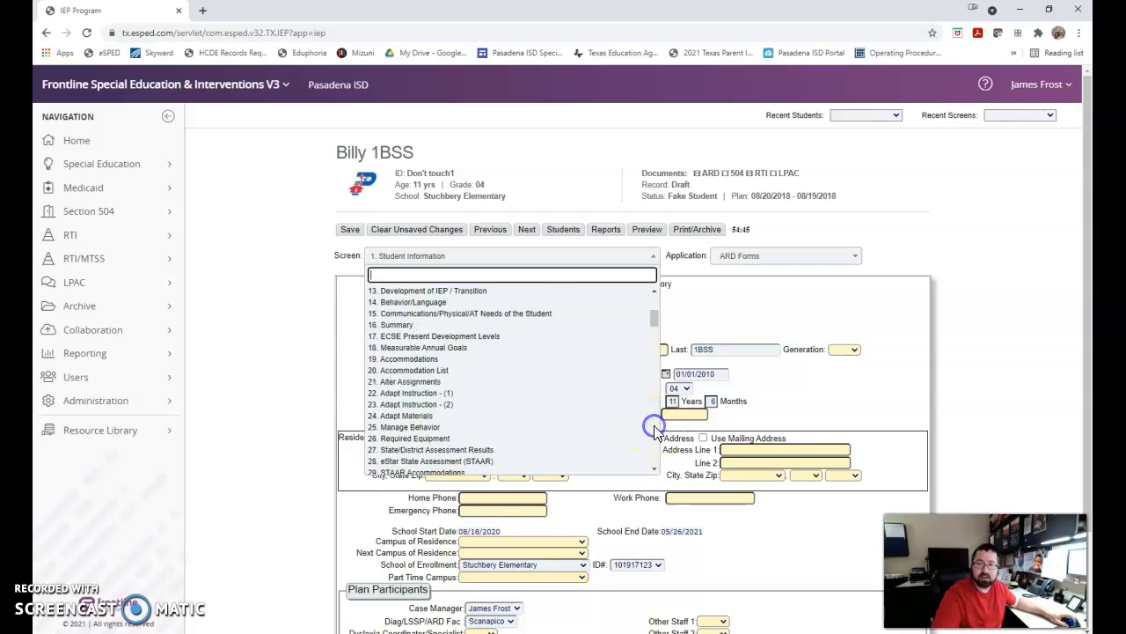
Step: Select 132. Process Draft Record from the Other section of the Screen list
{"action": "scroll", "scroll_direction": "down", "scroll_amount": 3}
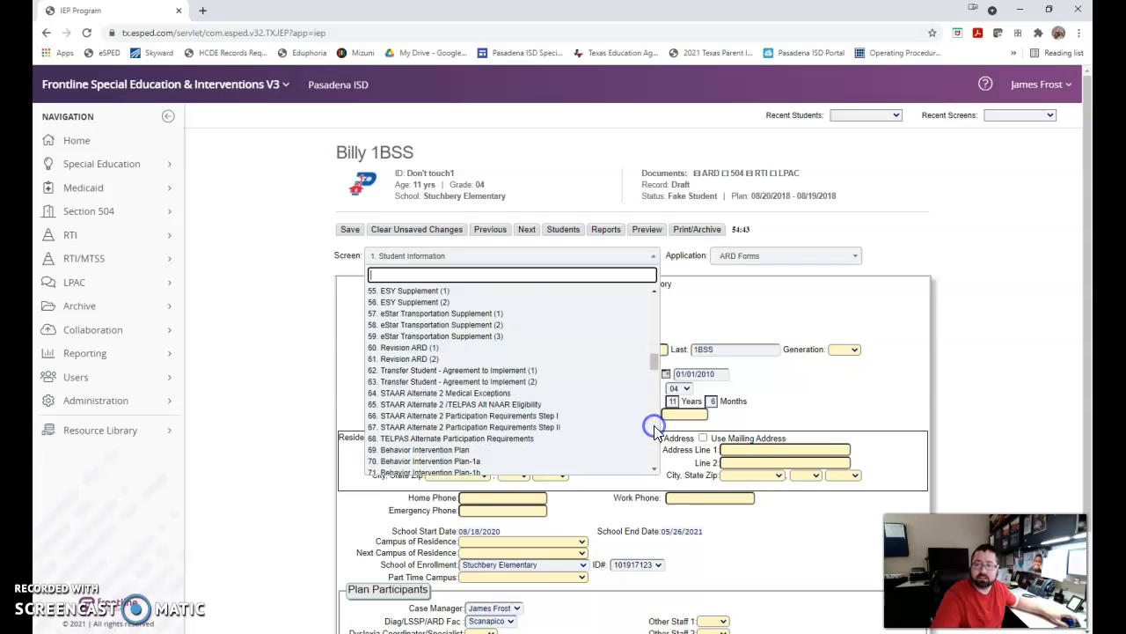
{"action": "scroll", "scroll_direction": "down", "scroll_amount": 3}
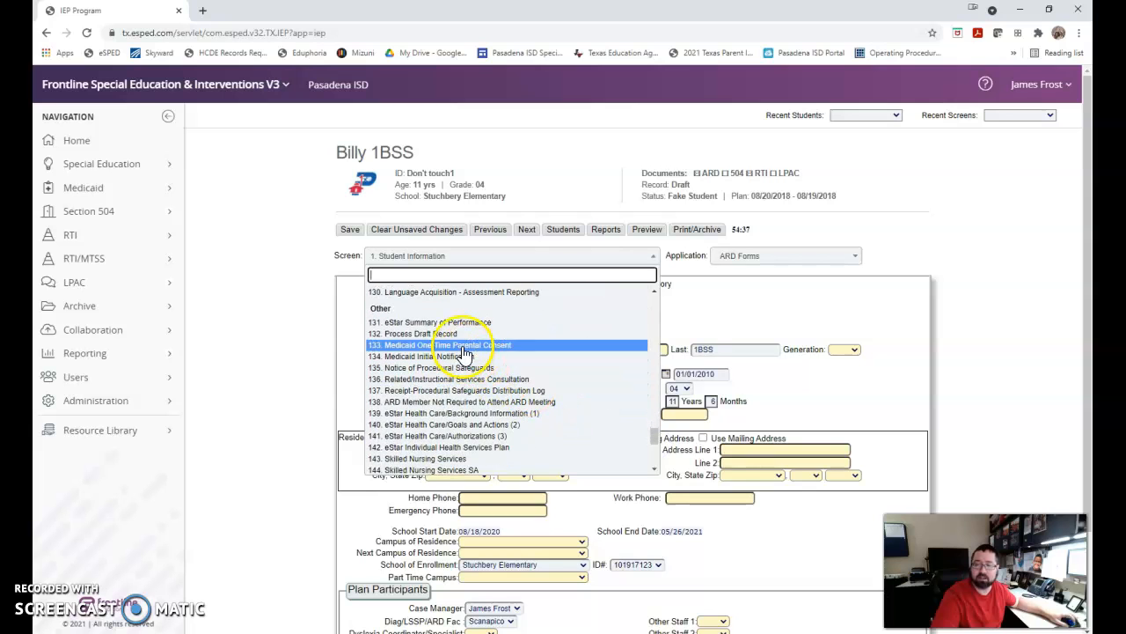
{"action": "left_click", "coordinate": [420, 332]}
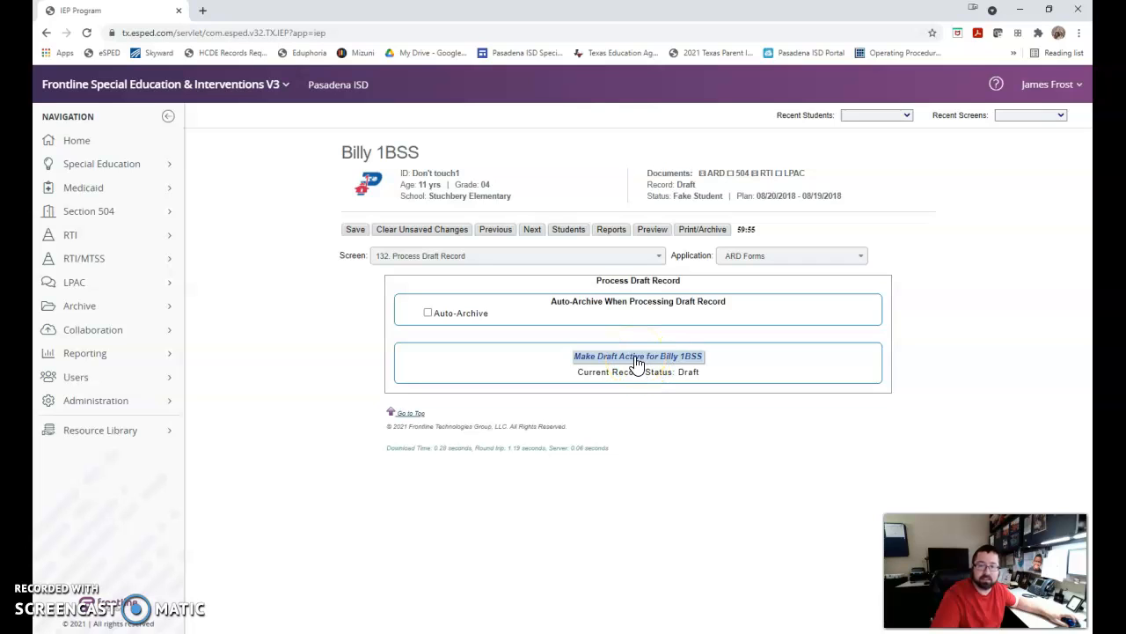
Step: Make Billy 1BSS's draft record active and confirm the activation
{"action": "left_click", "coordinate": [637, 355]}
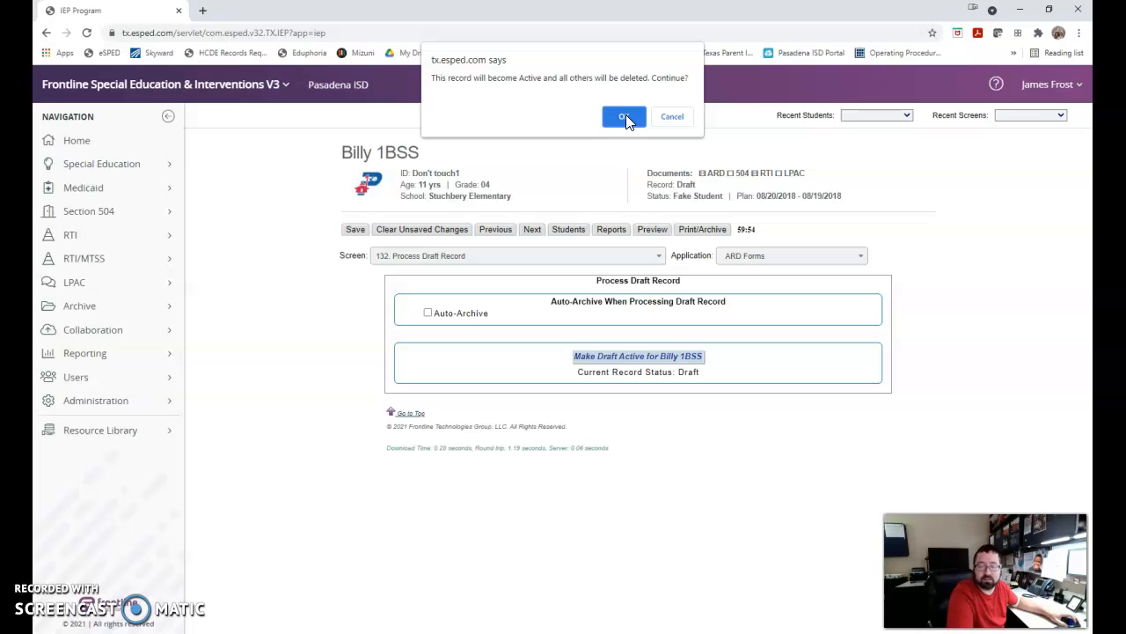
{"action": "left_click", "coordinate": [624, 116]}
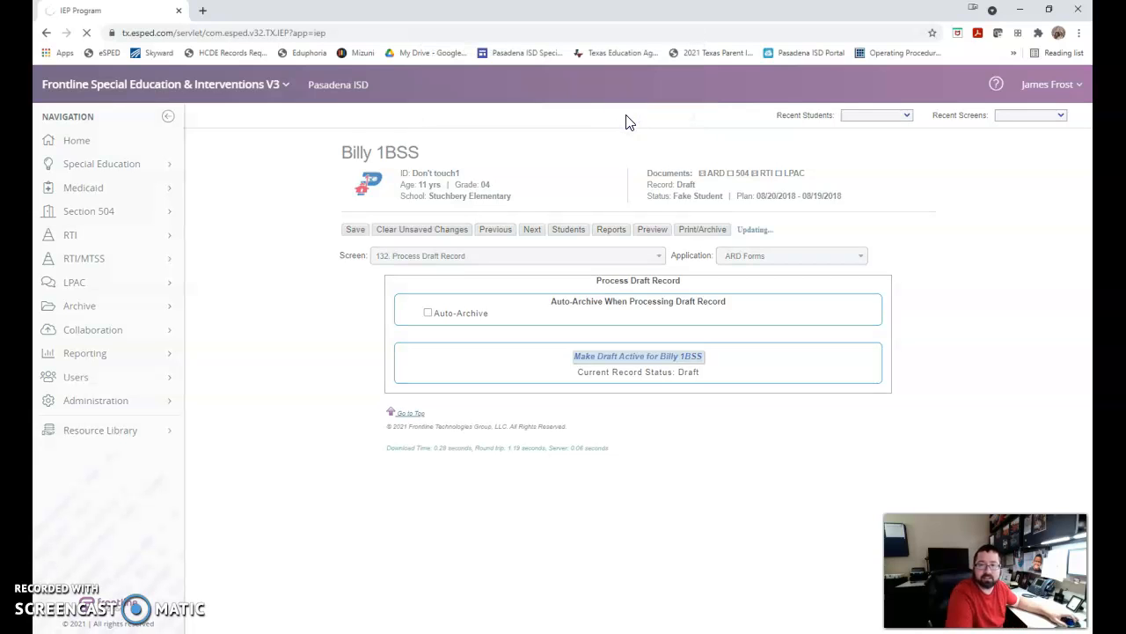
{"action": "left_click", "coordinate": [637, 356]}
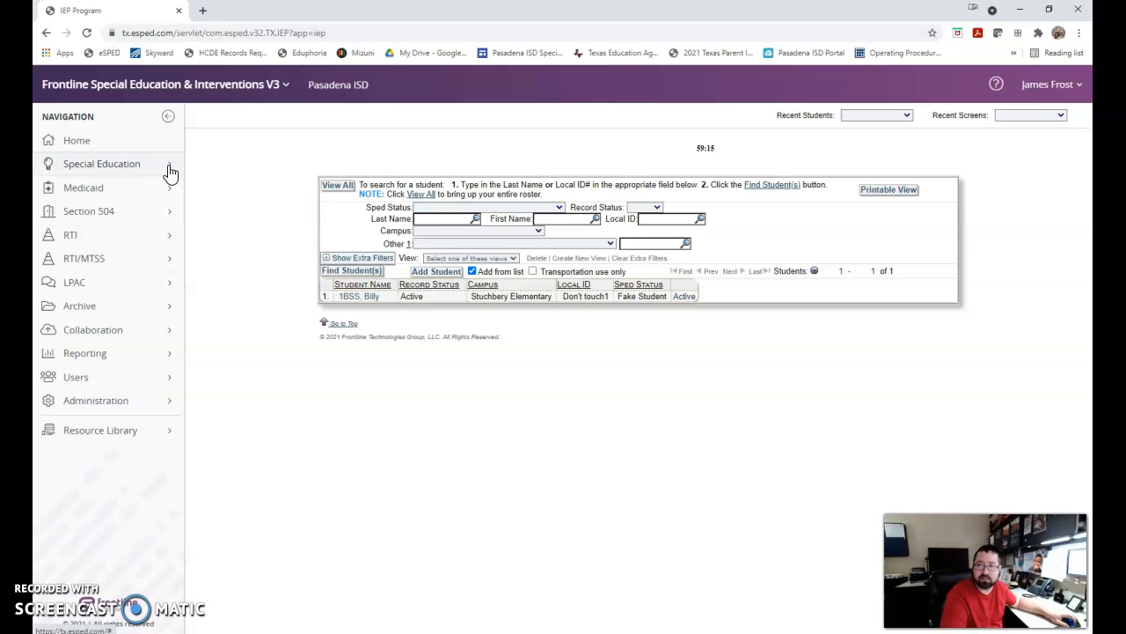
Step: Open Special Education > Notices, view all 8,061 students, and select Billy 1BSS
{"action": "left_click", "coordinate": [101, 164]}
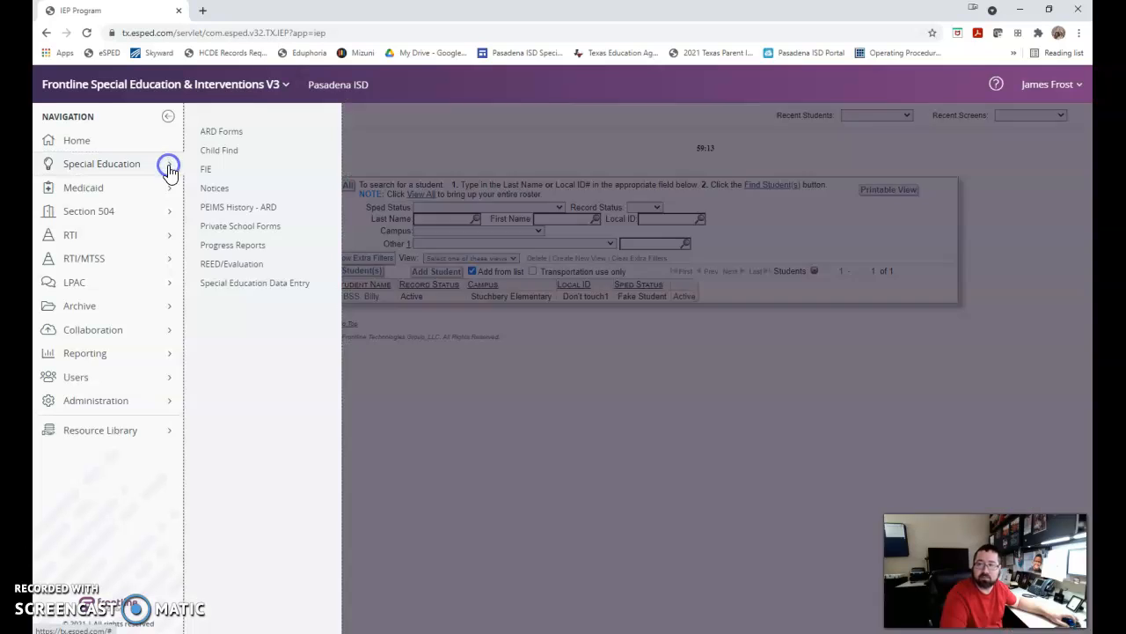
{"action": "mouse_move", "coordinate": [214, 188]}
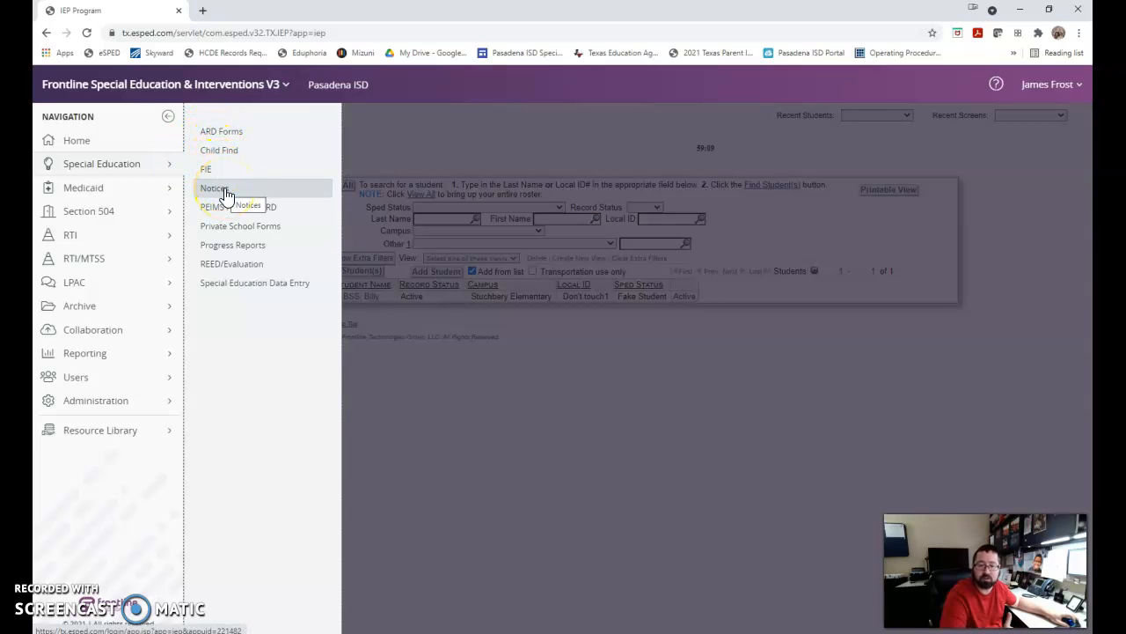
{"action": "left_click", "coordinate": [224, 187]}
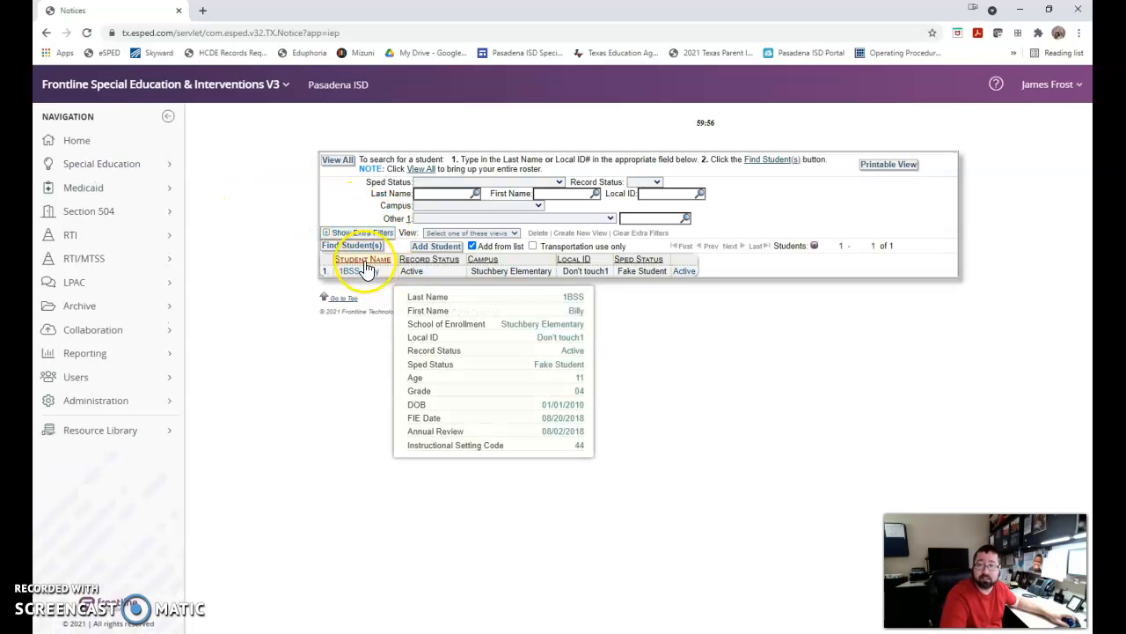
{"action": "left_click", "coordinate": [337, 159]}
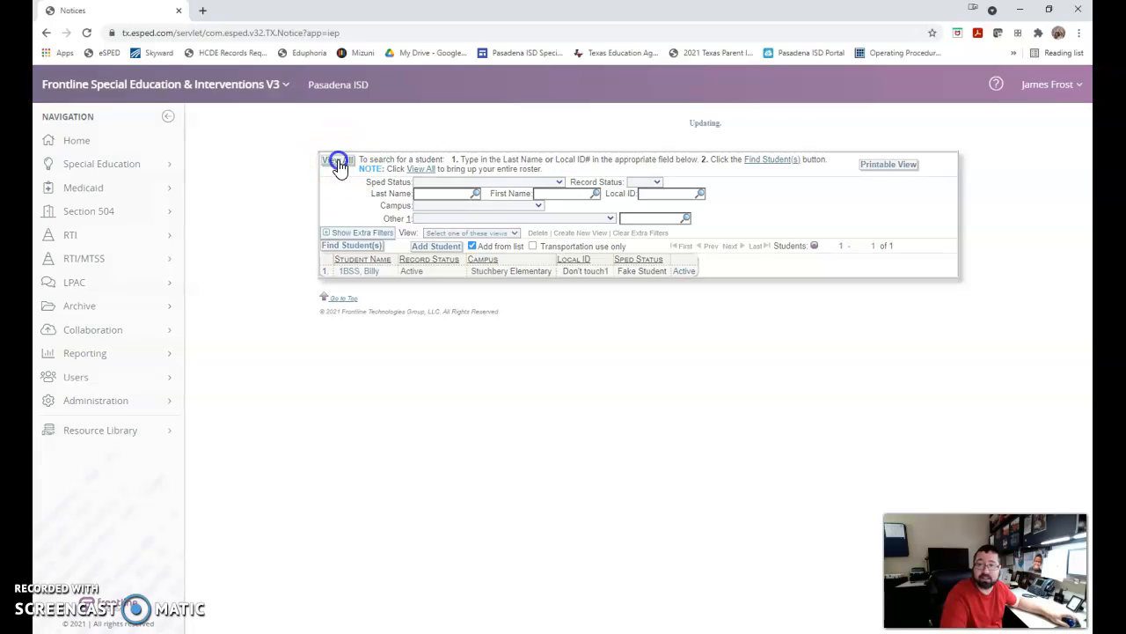
{"action": "left_click", "coordinate": [338, 160]}
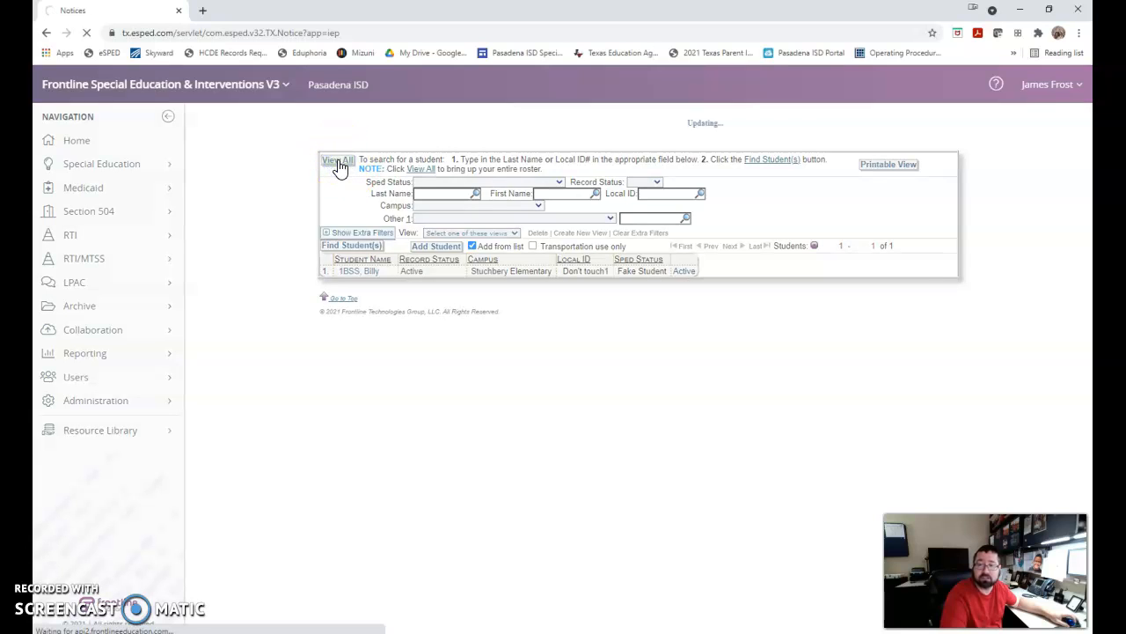
{"action": "left_click", "coordinate": [338, 160]}
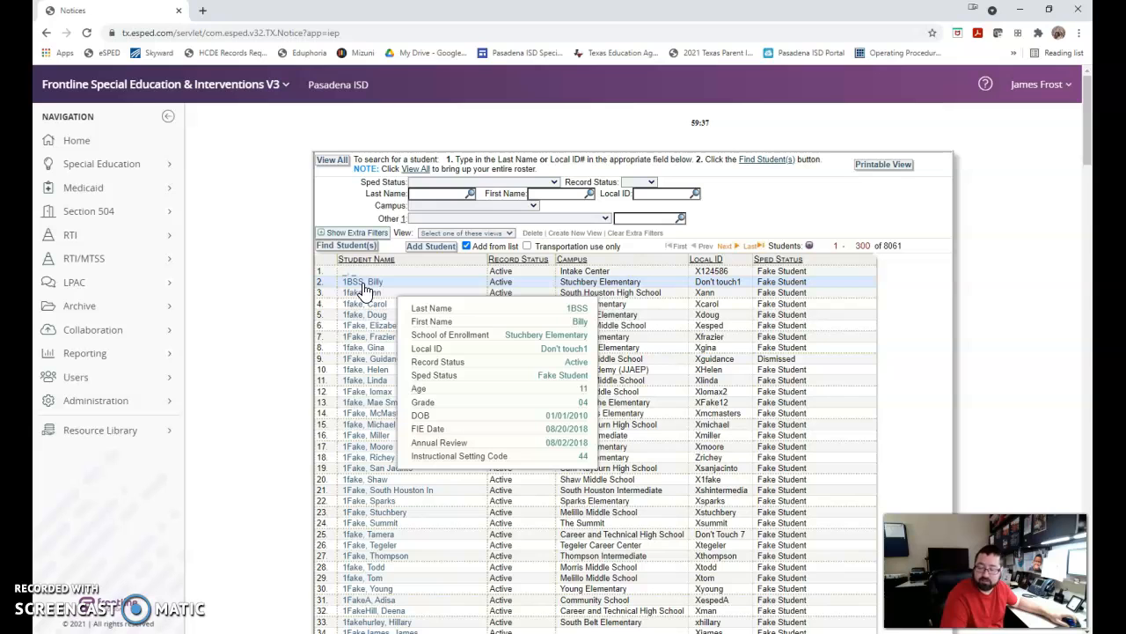
{"action": "left_click", "coordinate": [361, 281]}
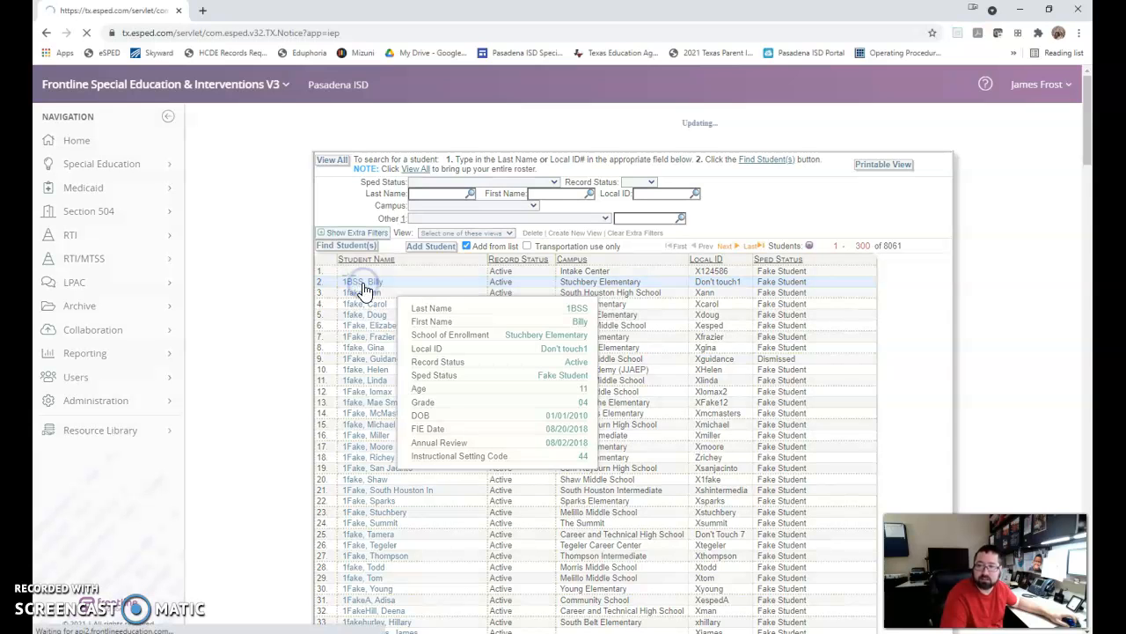
Step: Pick a FERPA access reason to open Billy 1BSS's Student Information screen
{"action": "left_click", "coordinate": [363, 281]}
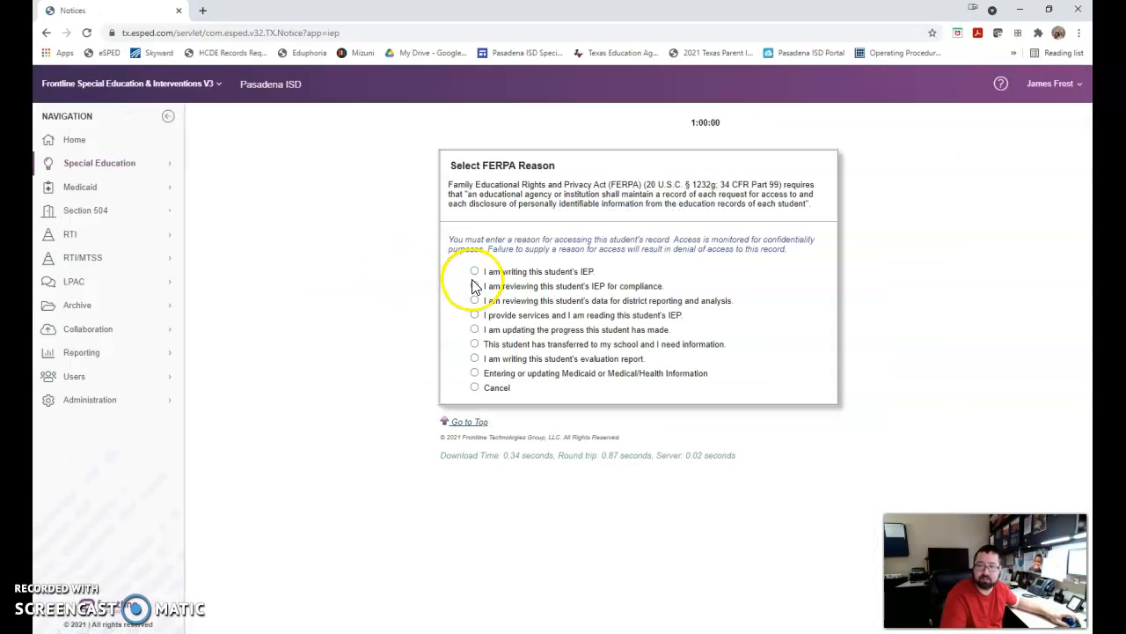
{"action": "left_click", "coordinate": [474, 271]}
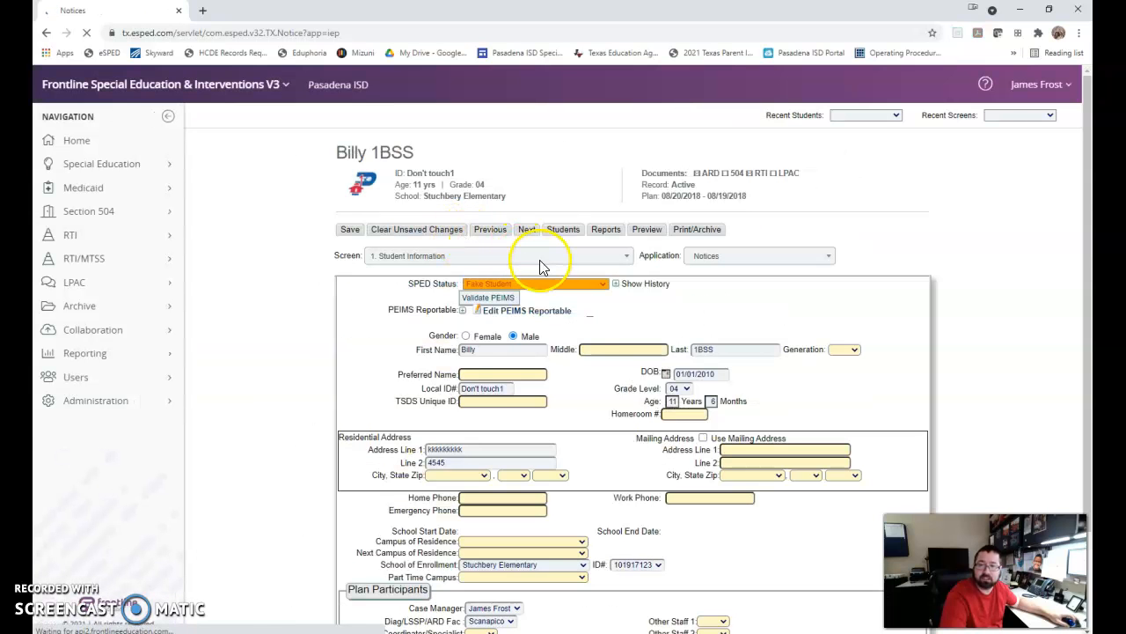
{"action": "left_click", "coordinate": [489, 298]}
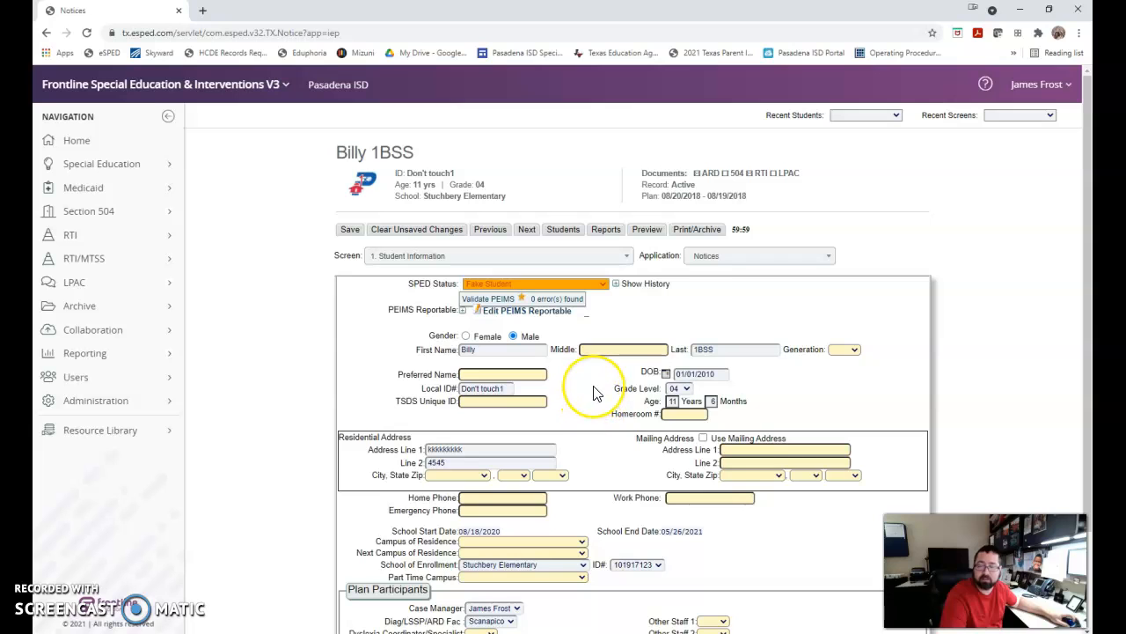
{"action": "scroll", "scroll_direction": "down", "scroll_amount": 3}
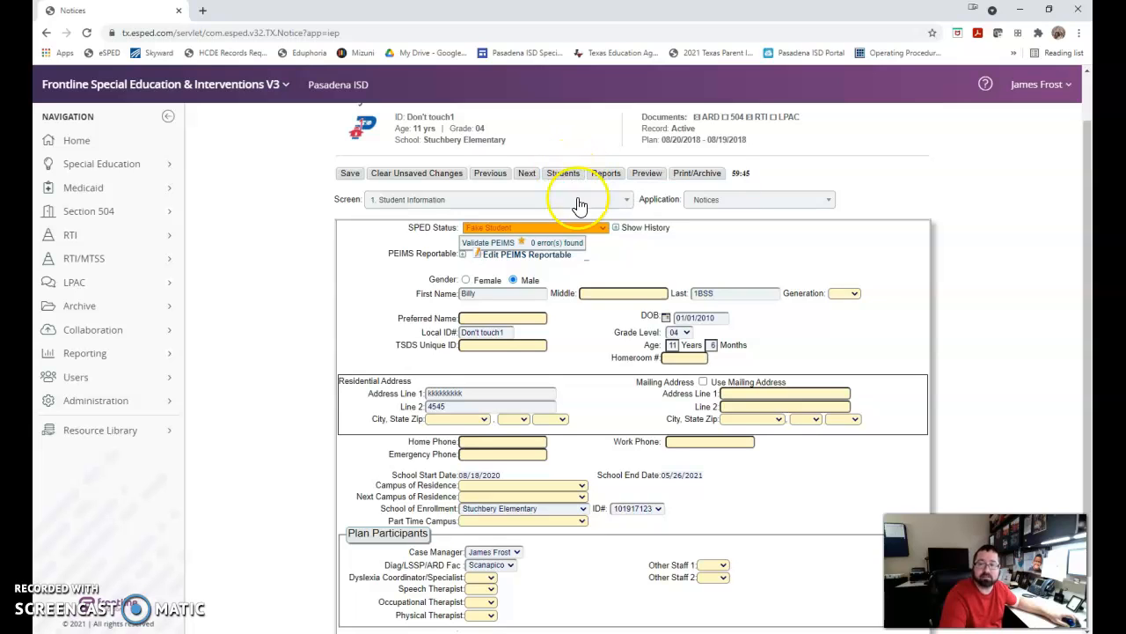
{"action": "mouse_move", "coordinate": [581, 207]}
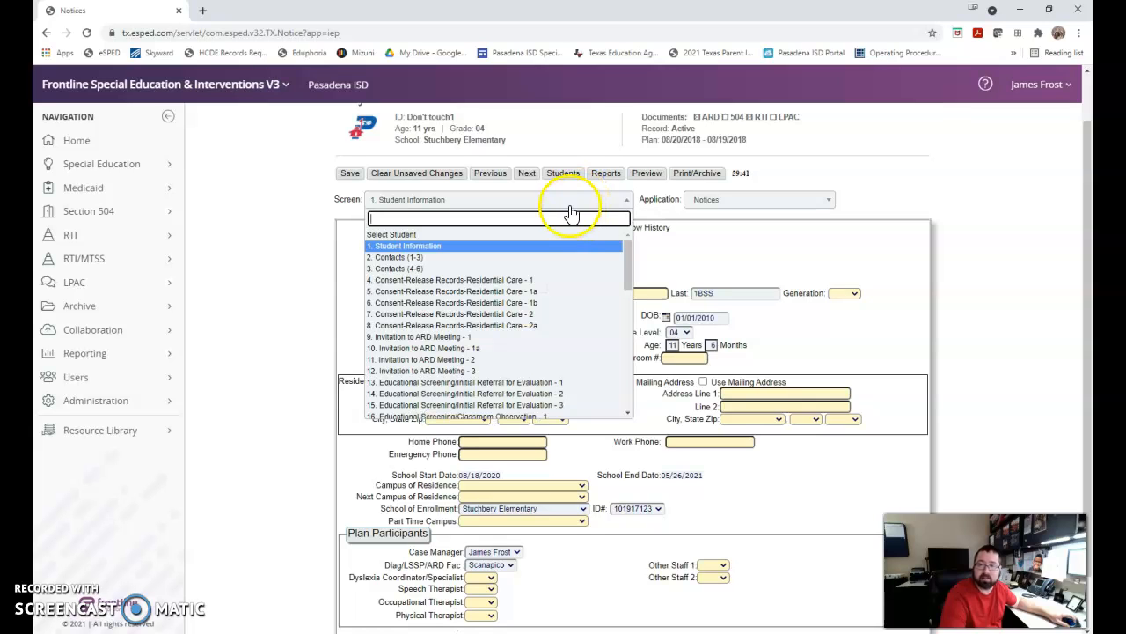
{"action": "mouse_move", "coordinate": [548, 337]}
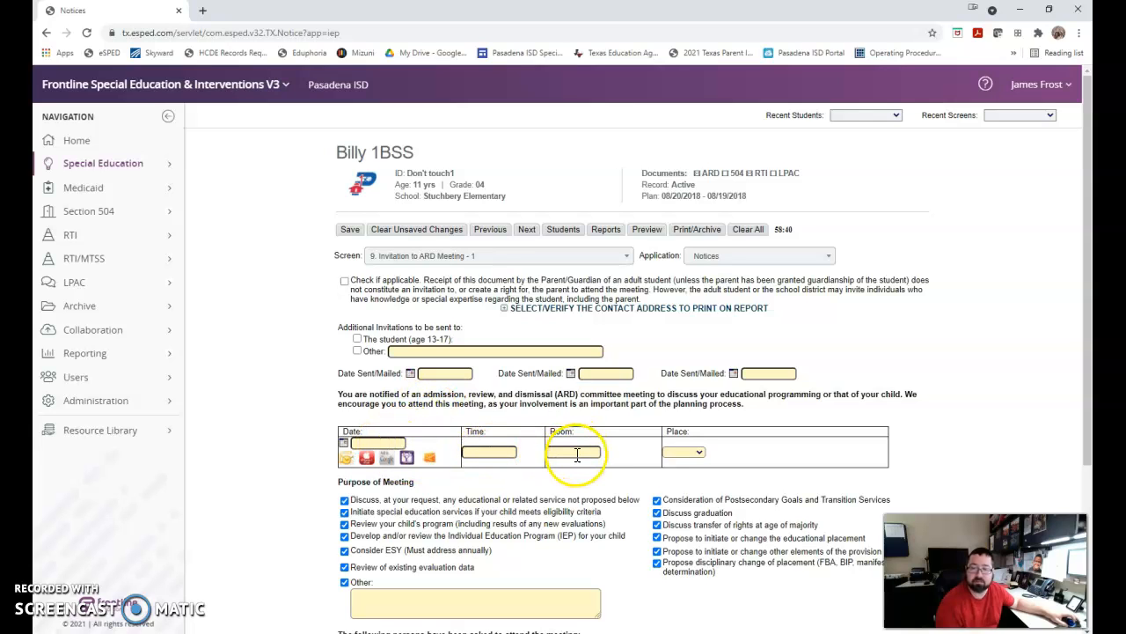
Step: Review the Invitation to ARD Meeting - 1 form and save it with Next
{"action": "left_click", "coordinate": [695, 452]}
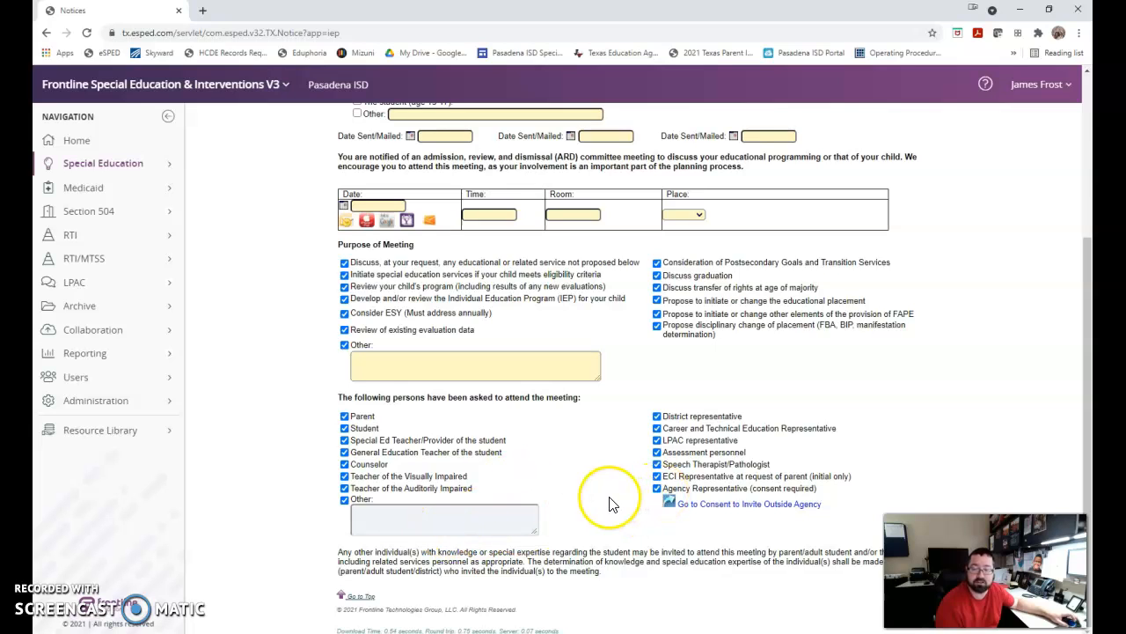
{"action": "mouse_move", "coordinate": [616, 491]}
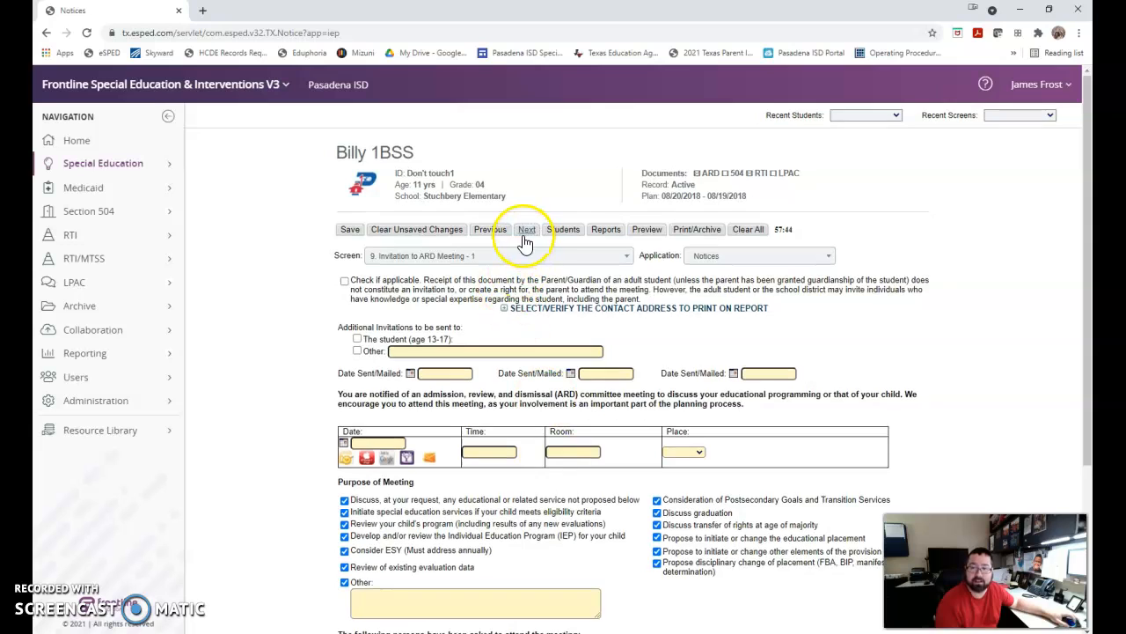
{"action": "left_click", "coordinate": [526, 229]}
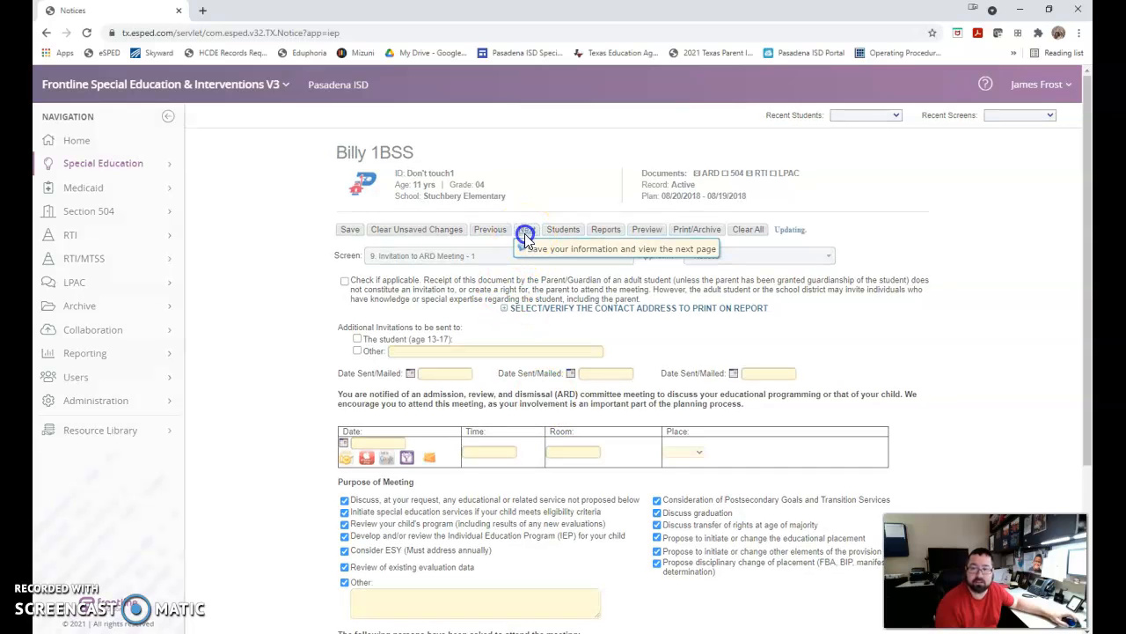
Step: Scroll through the 1a member-excusal invitation page and save it with Next
{"action": "left_click", "coordinate": [526, 235]}
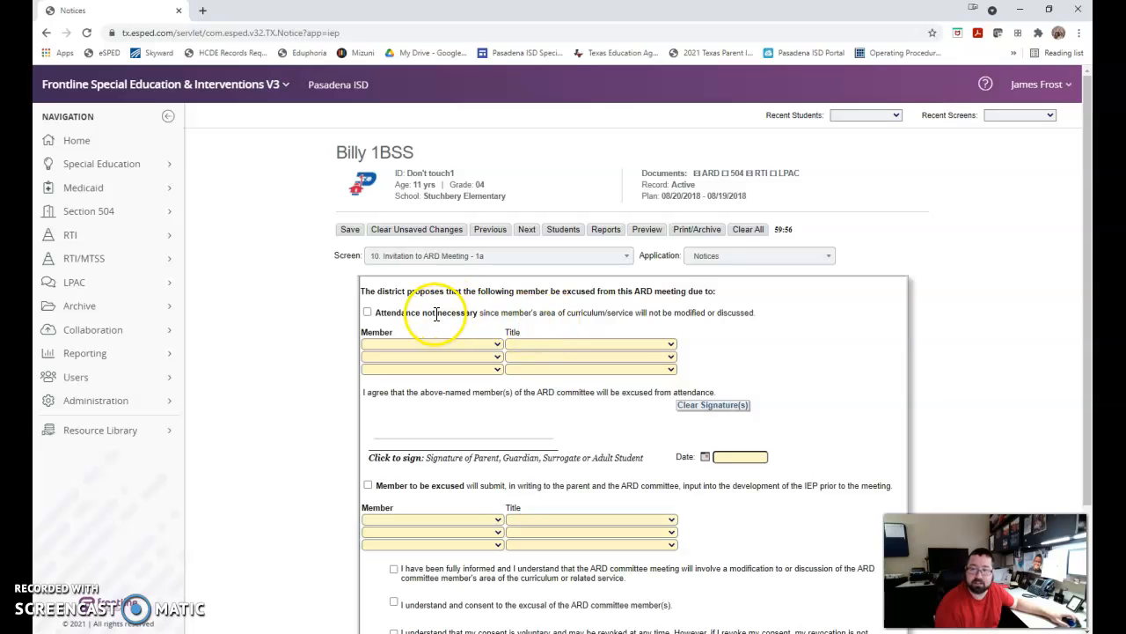
{"action": "mouse_move", "coordinate": [490, 469]}
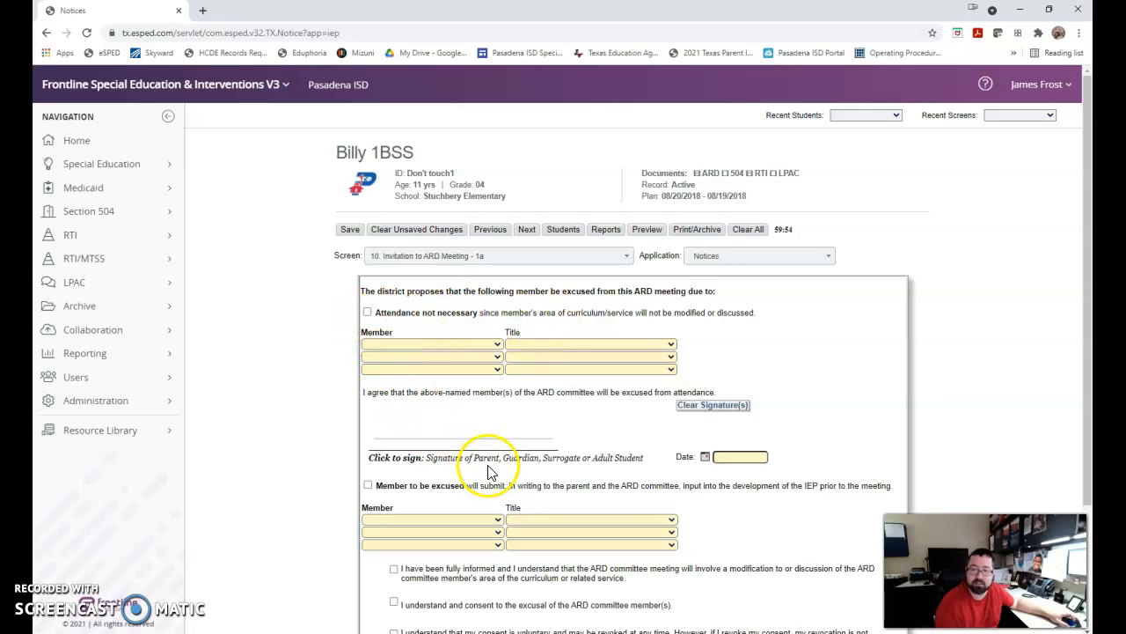
{"action": "mouse_move", "coordinate": [676, 485]}
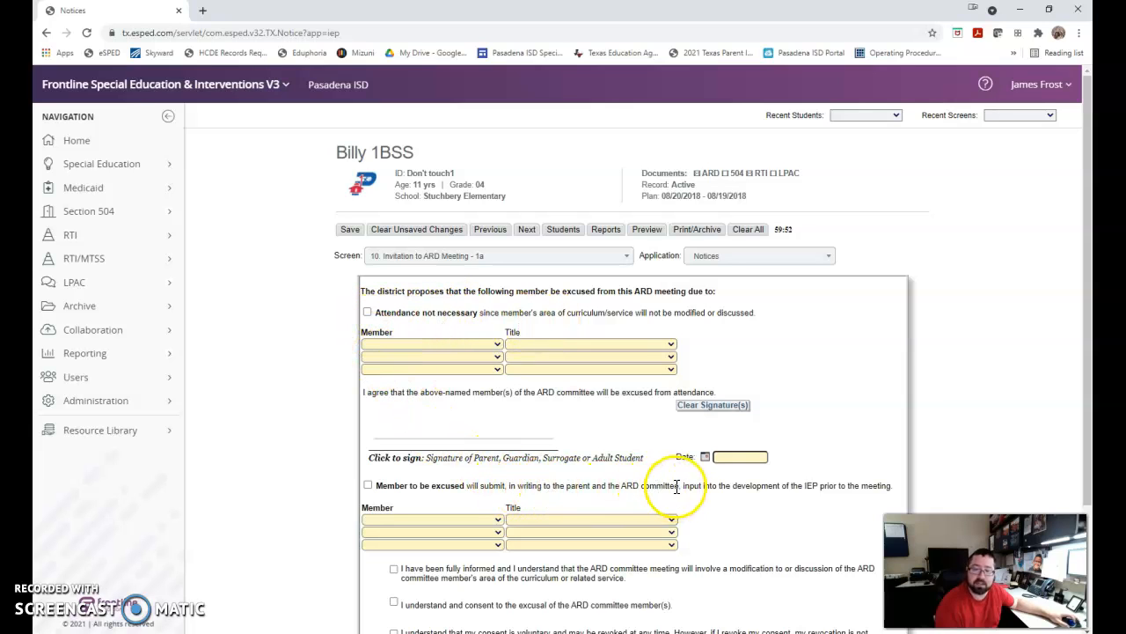
{"action": "mouse_move", "coordinate": [685, 489]}
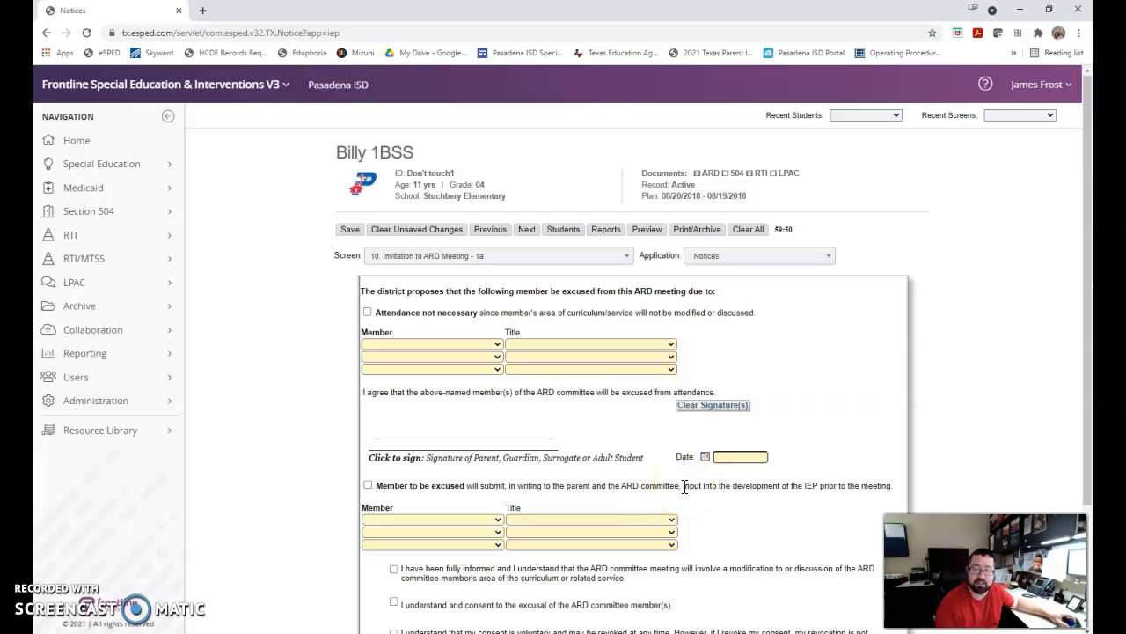
{"action": "mouse_move", "coordinate": [723, 490]}
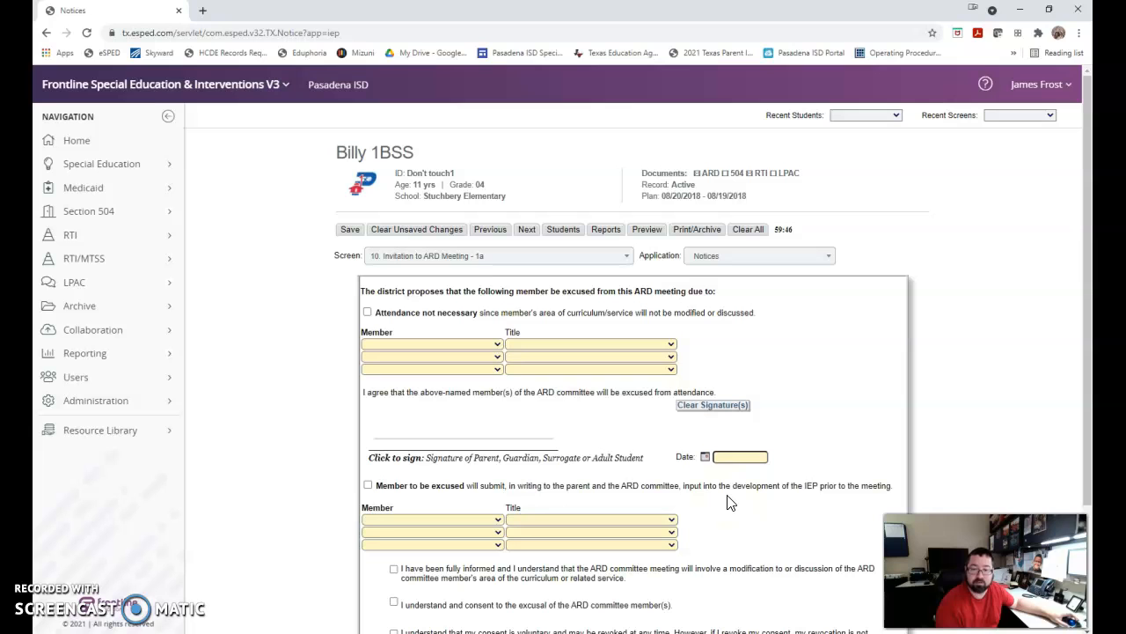
{"action": "scroll", "scroll_direction": "down", "scroll_amount": 3}
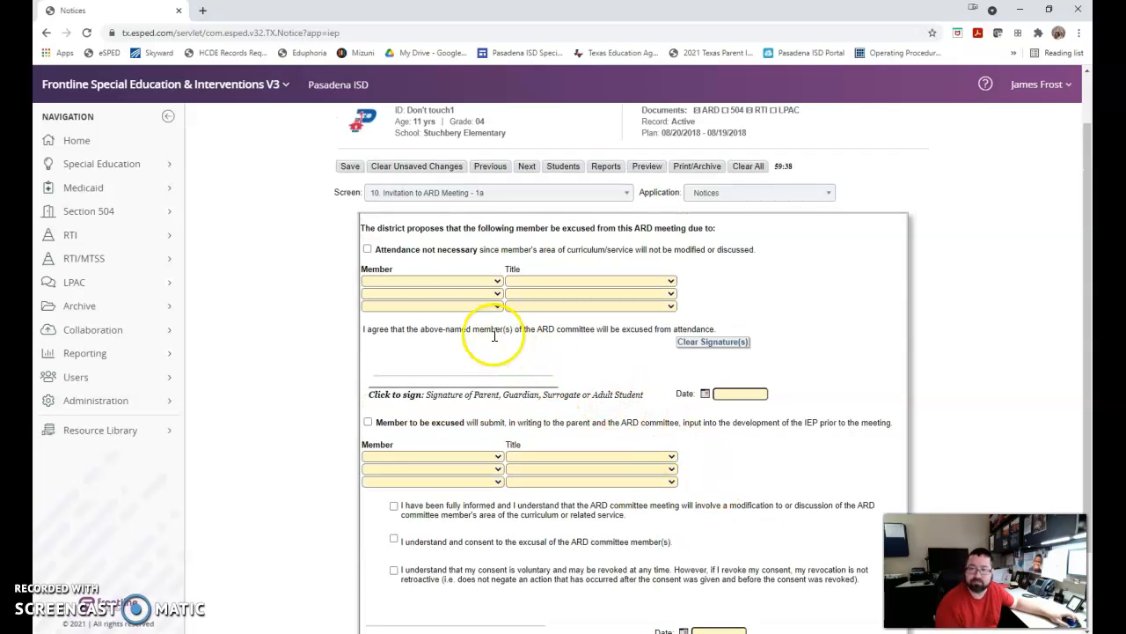
{"action": "mouse_move", "coordinate": [568, 288]}
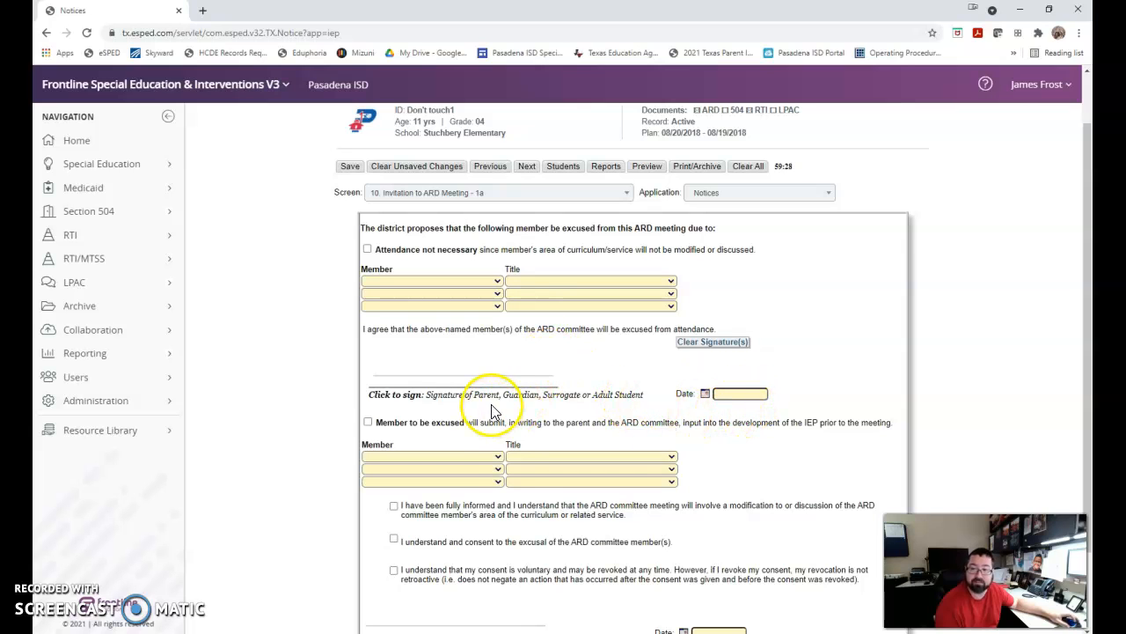
{"action": "scroll", "scroll_direction": "down", "scroll_amount": 3}
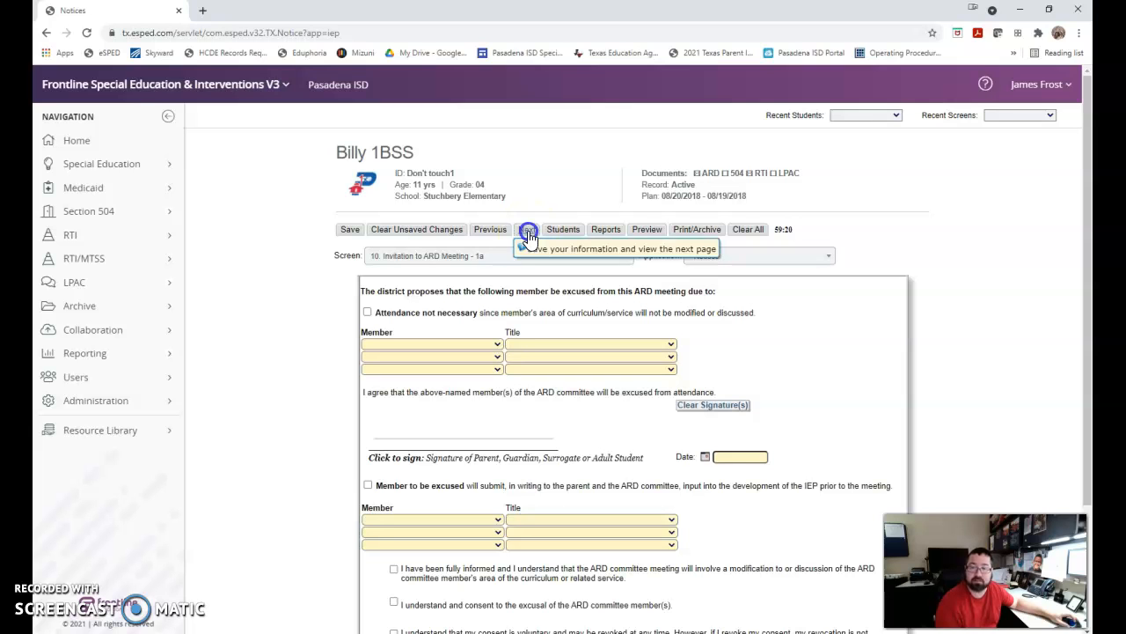
{"action": "left_click", "coordinate": [527, 229]}
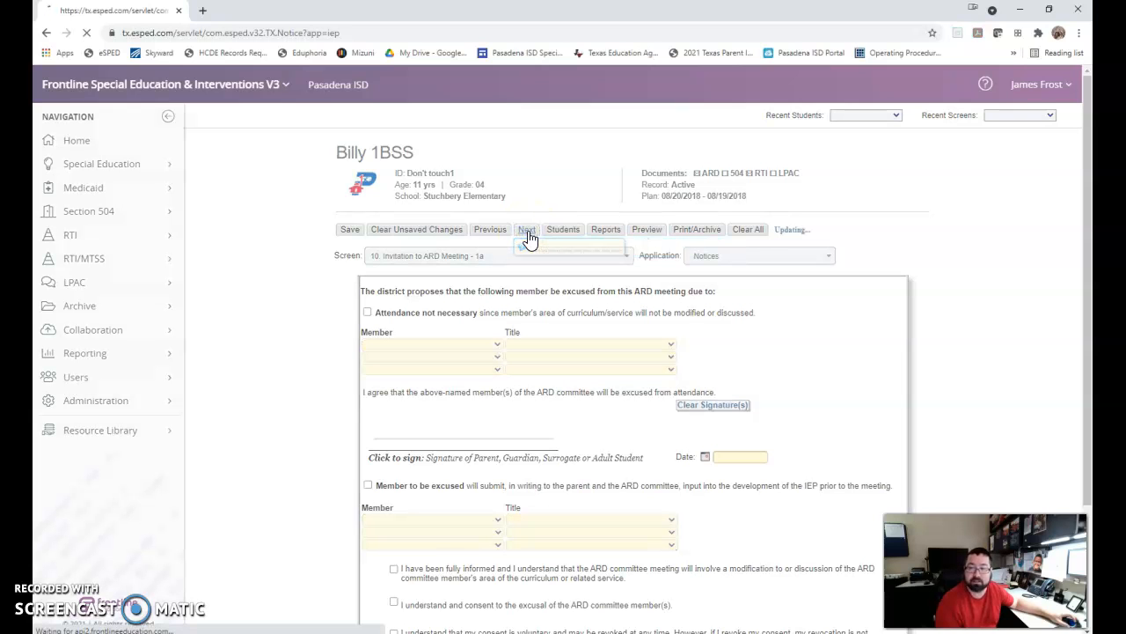
{"action": "left_click", "coordinate": [527, 229]}
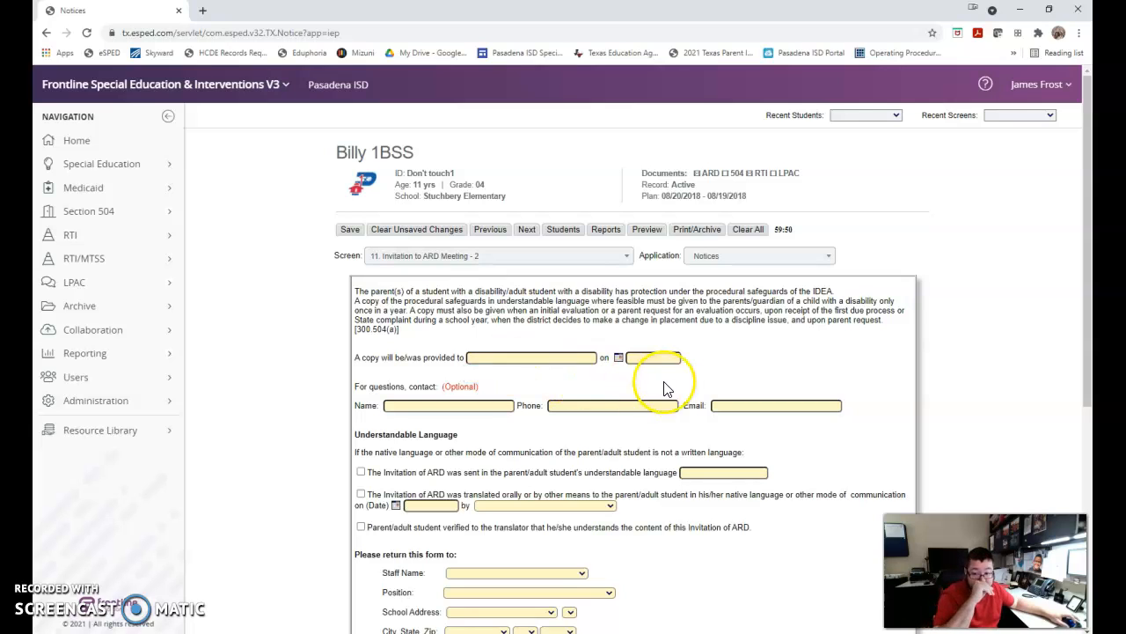
{"action": "left_click", "coordinate": [654, 357]}
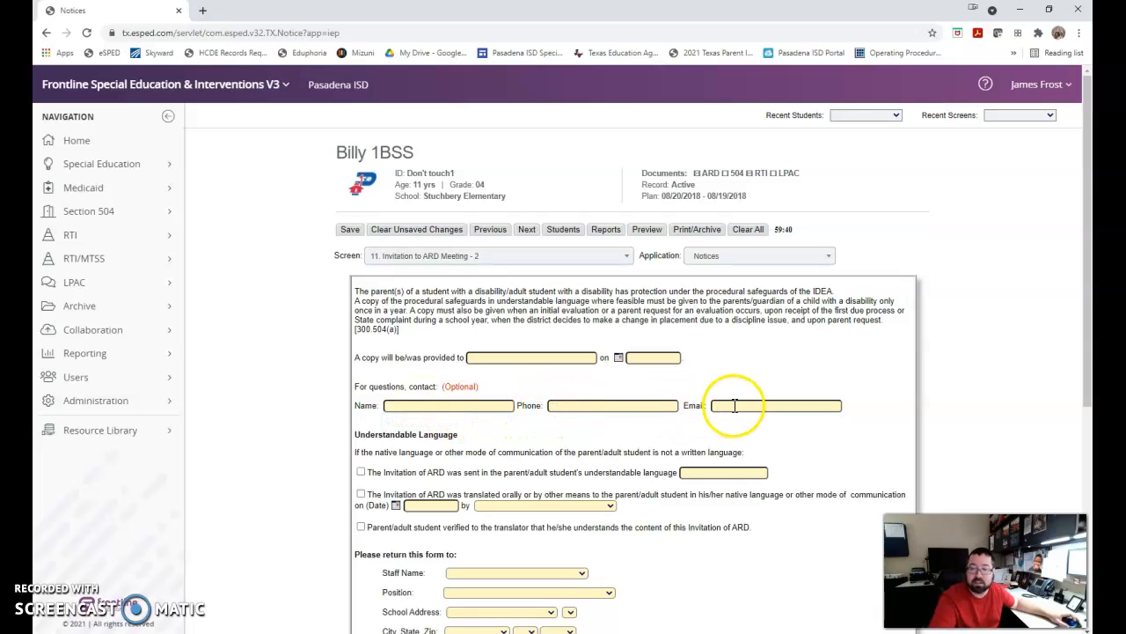
{"action": "scroll", "scroll_direction": "down", "scroll_amount": 3}
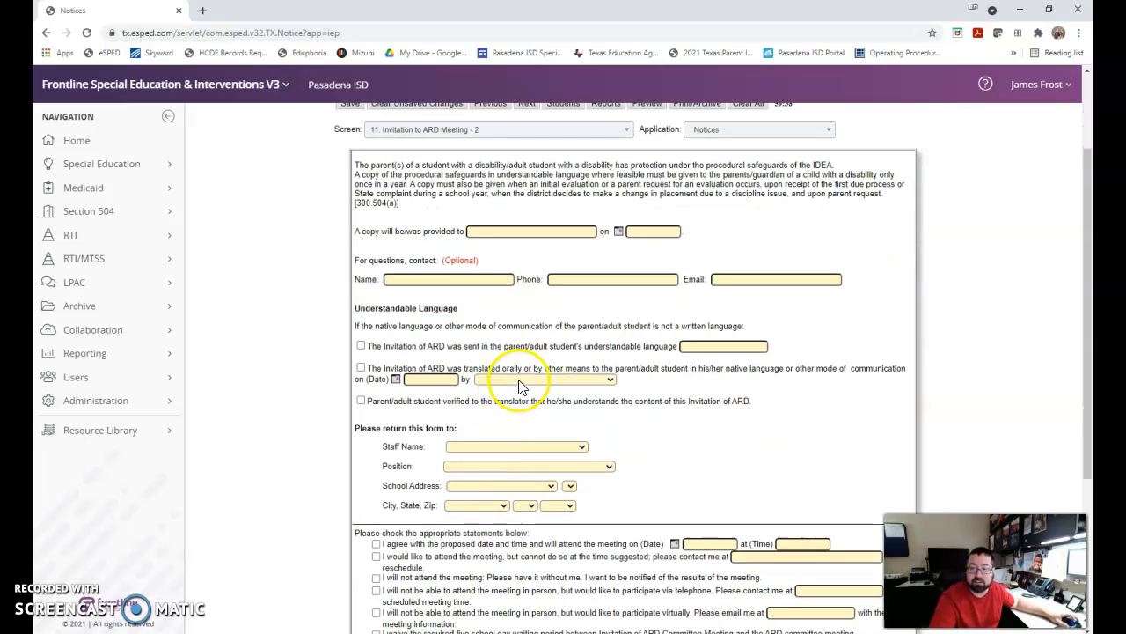
{"action": "mouse_move", "coordinate": [481, 343]}
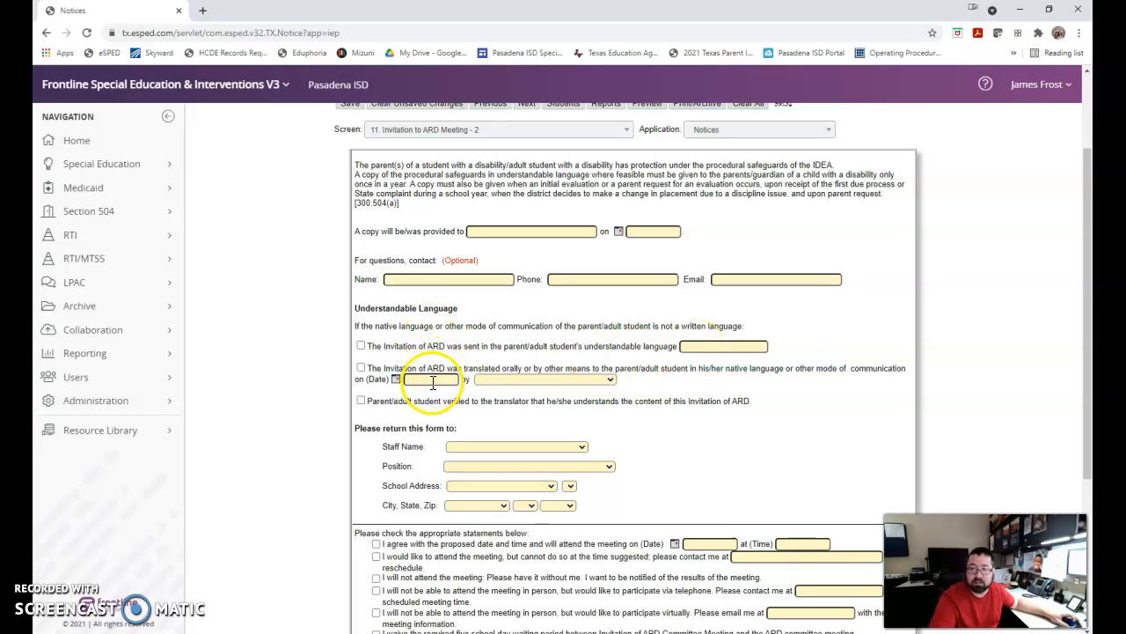
{"action": "left_click", "coordinate": [431, 379]}
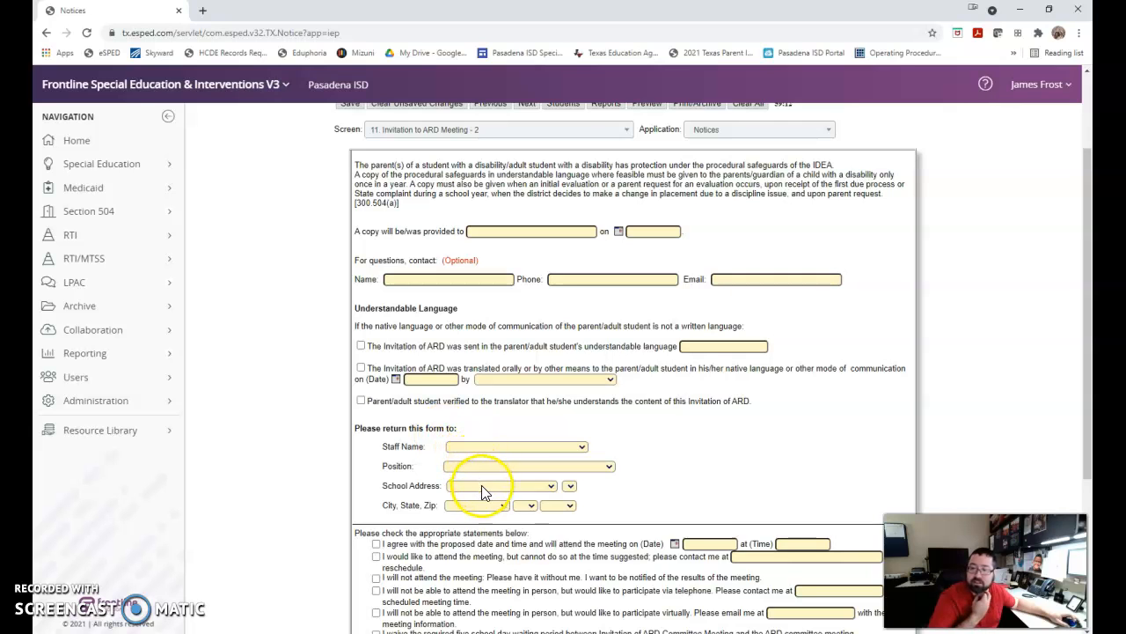
{"action": "mouse_move", "coordinate": [726, 533]}
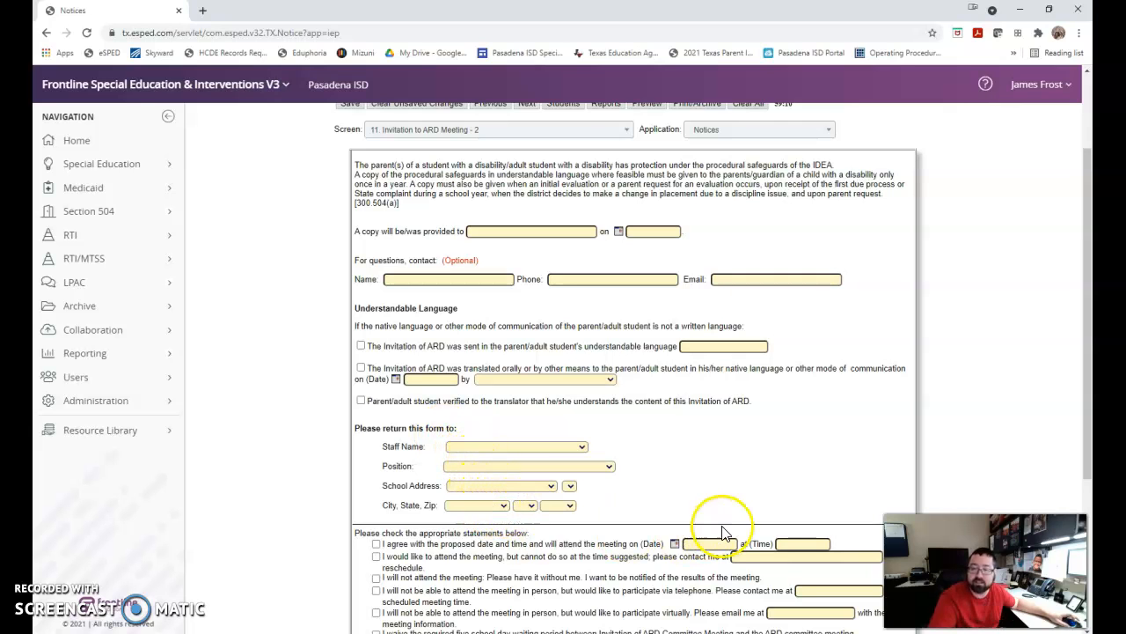
{"action": "scroll", "scroll_direction": "down", "scroll_amount": 3}
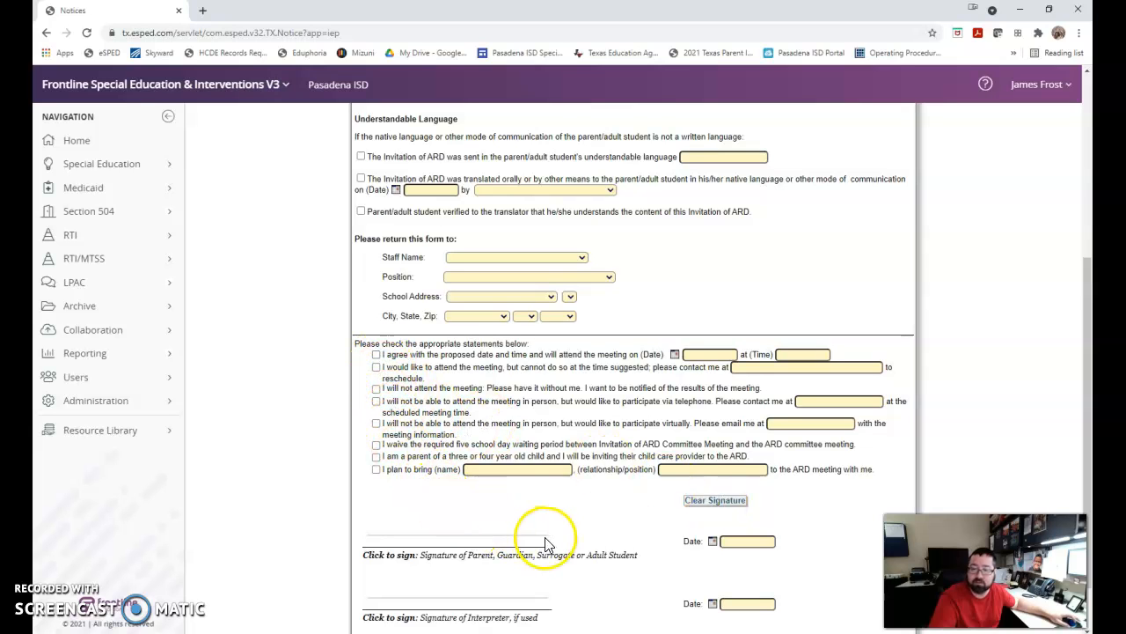
{"action": "scroll", "scroll_direction": "down", "scroll_amount": 3}
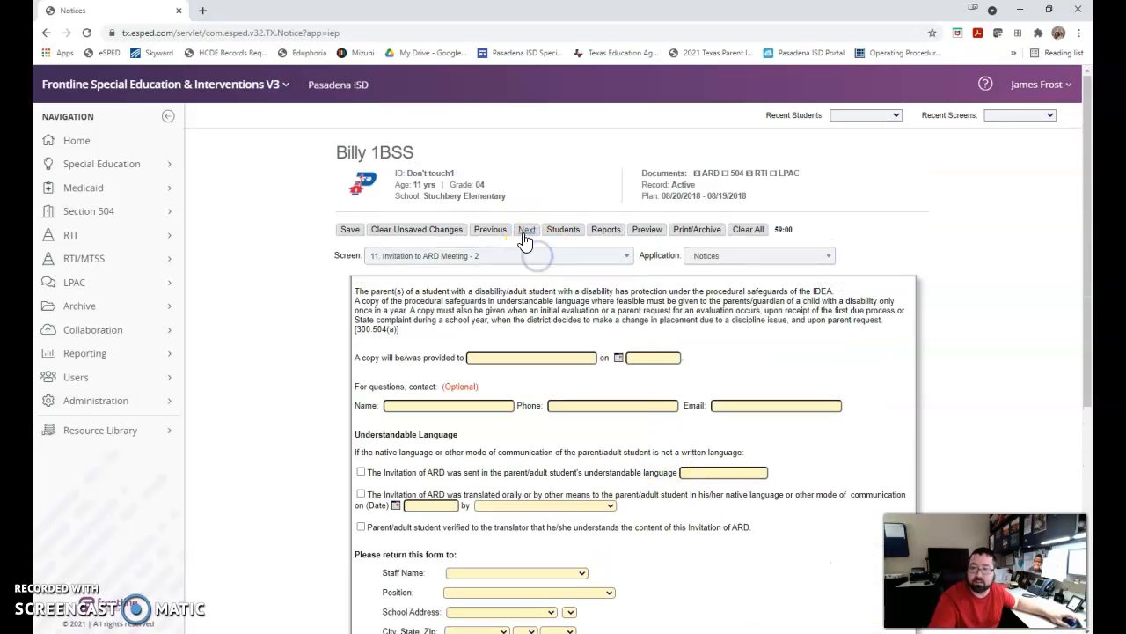
Step: Save the second invitation page and load screen 12, Invitation to ARD Meeting - 3
{"action": "left_click", "coordinate": [527, 229]}
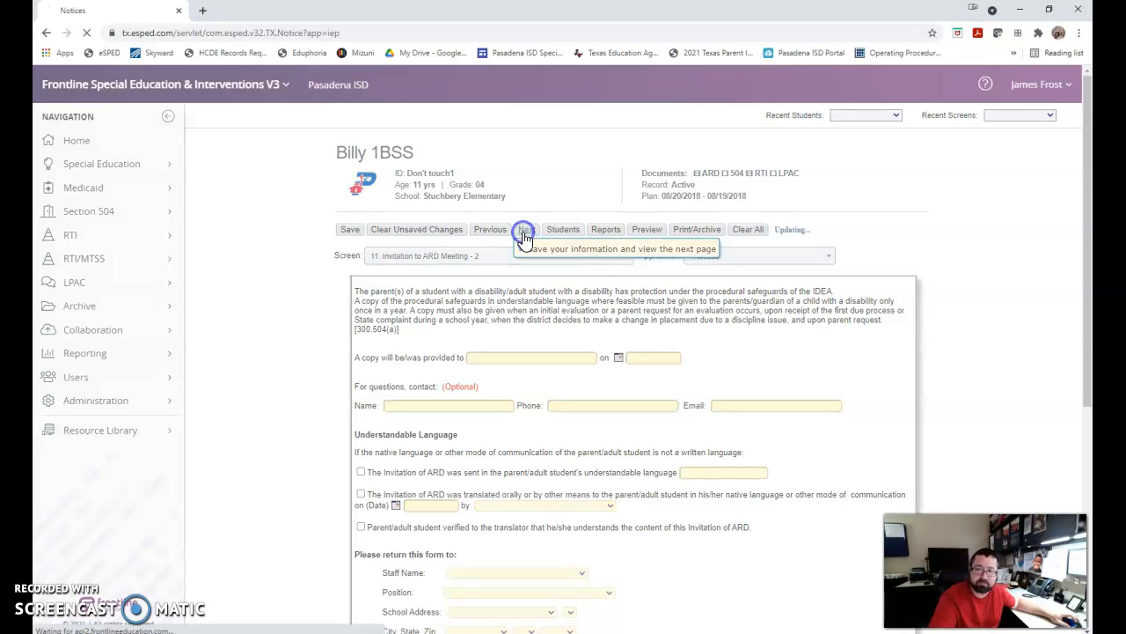
{"action": "left_click", "coordinate": [525, 229]}
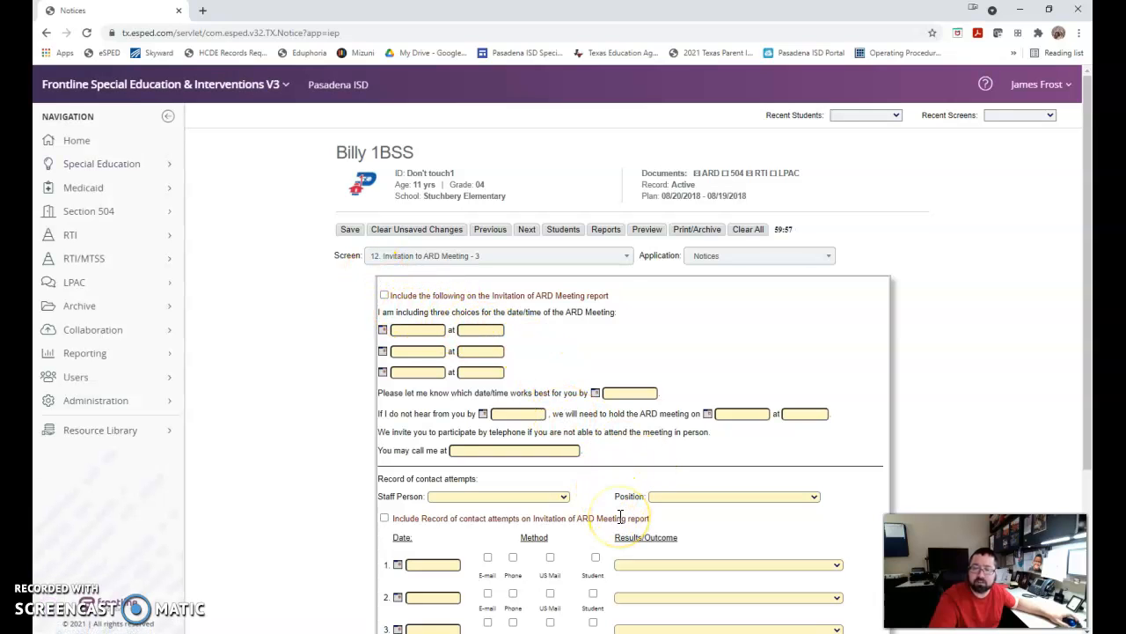
{"action": "scroll", "scroll_direction": "down", "scroll_amount": 3}
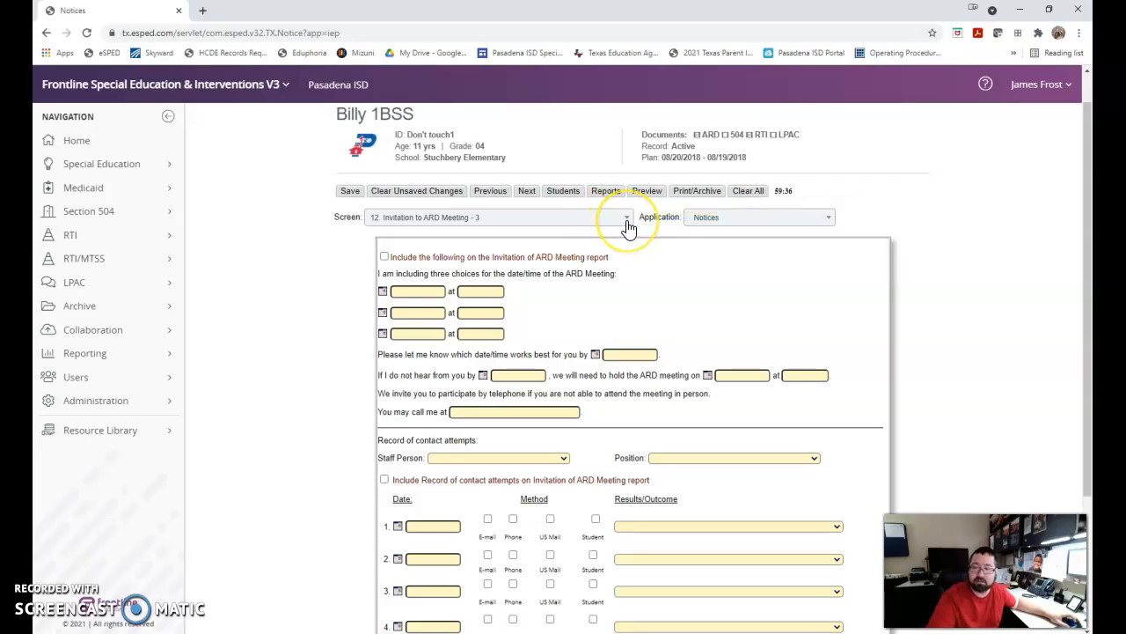
Step: Scroll the Screen dropdown down to 35. Notice Of Proposal To Evaluate - 1
{"action": "left_click", "coordinate": [626, 218]}
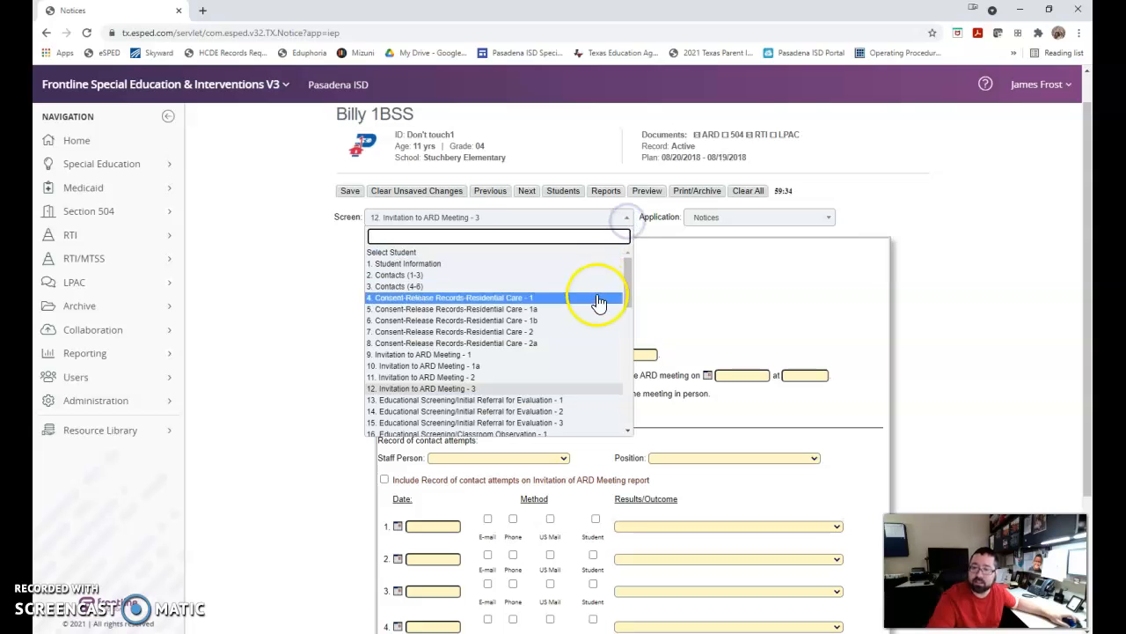
{"action": "scroll", "scroll_direction": "down", "scroll_amount": 3}
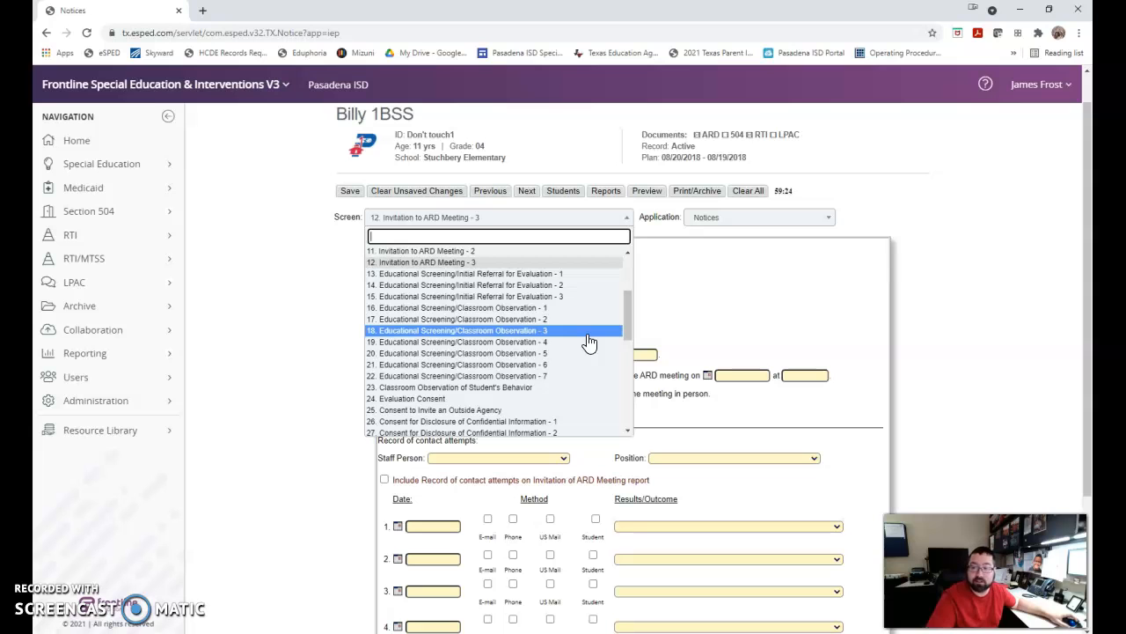
{"action": "scroll", "scroll_direction": "down", "scroll_amount": 3}
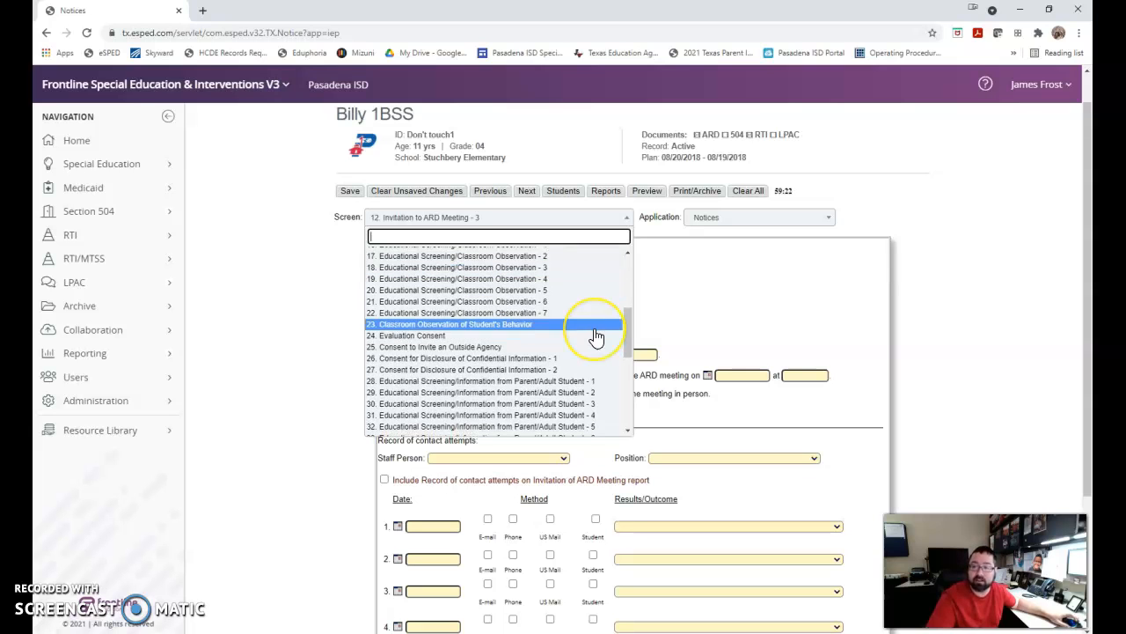
{"action": "scroll", "scroll_direction": "down", "scroll_amount": 3}
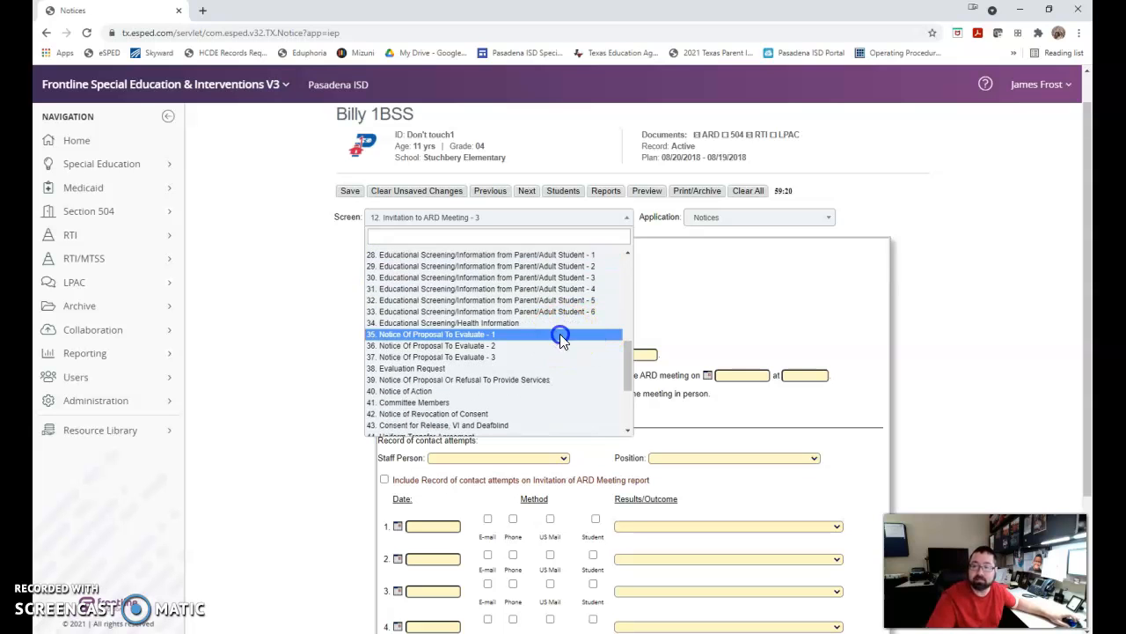
Step: Load 35. Notice Of Proposal To Evaluate - 1 and review its Initial Evaluation form
{"action": "left_click", "coordinate": [436, 334]}
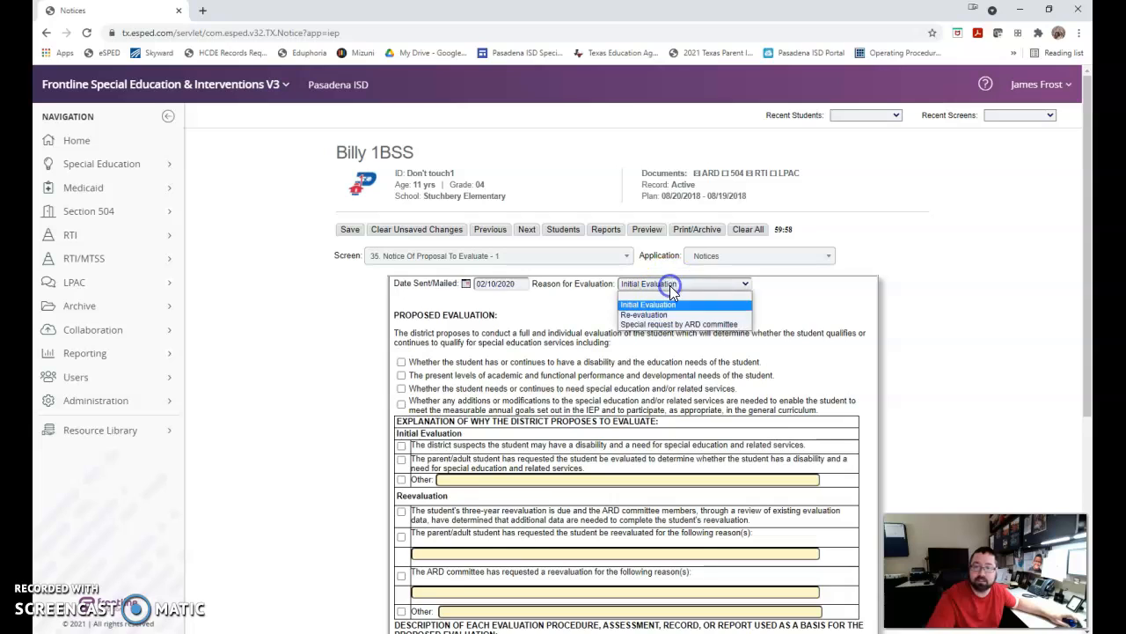
{"action": "mouse_move", "coordinate": [806, 308]}
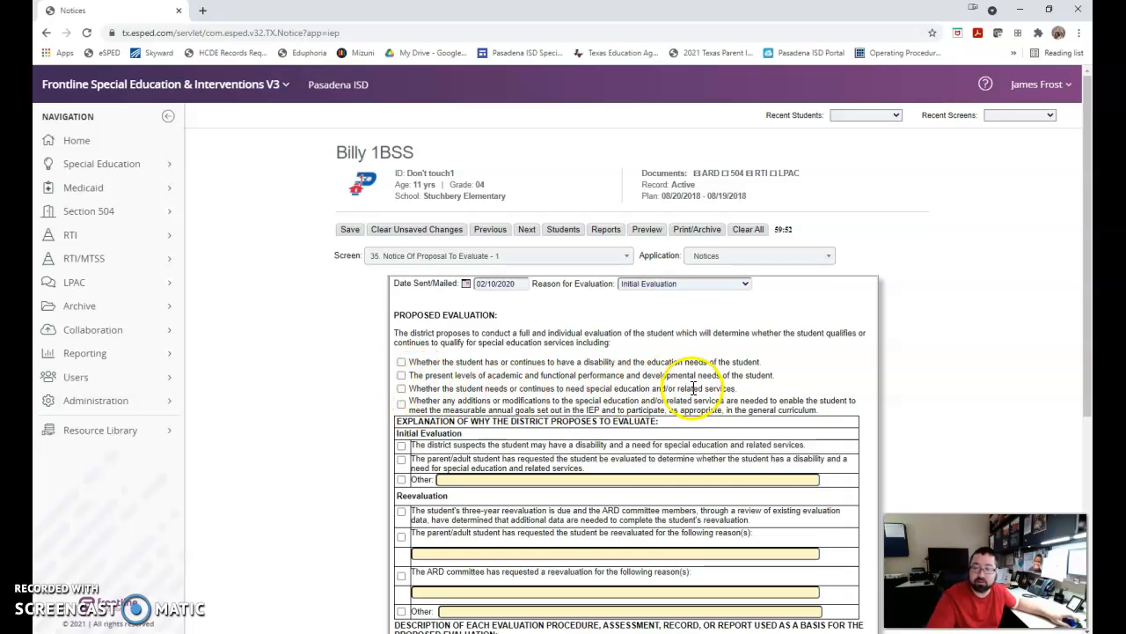
{"action": "scroll", "scroll_direction": "down", "scroll_amount": 3}
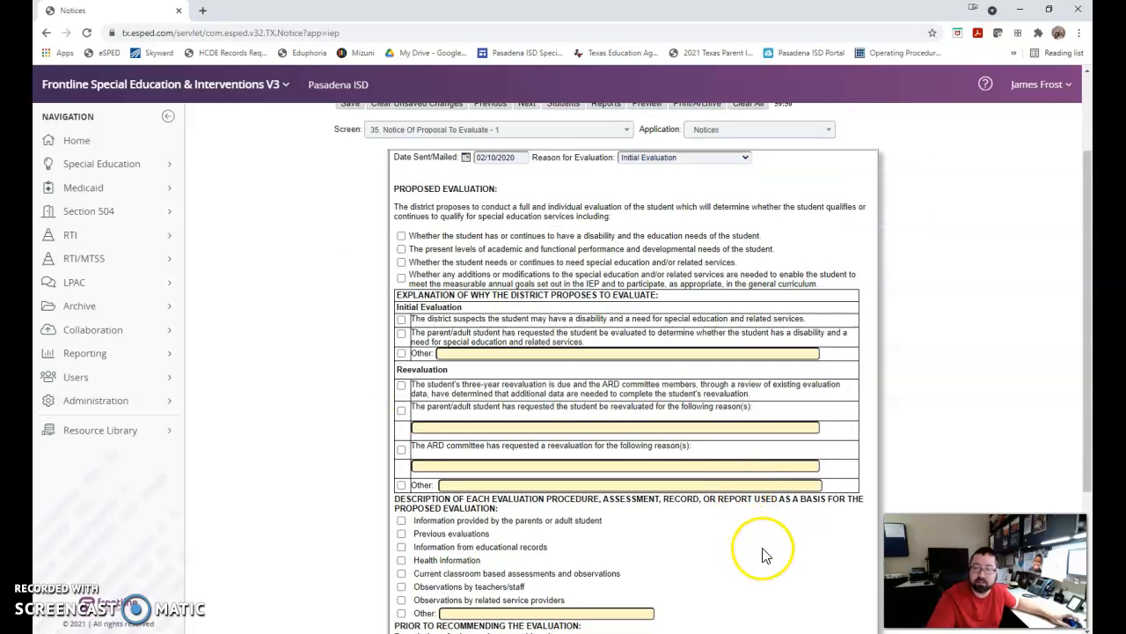
{"action": "scroll", "scroll_direction": "down", "scroll_amount": 3}
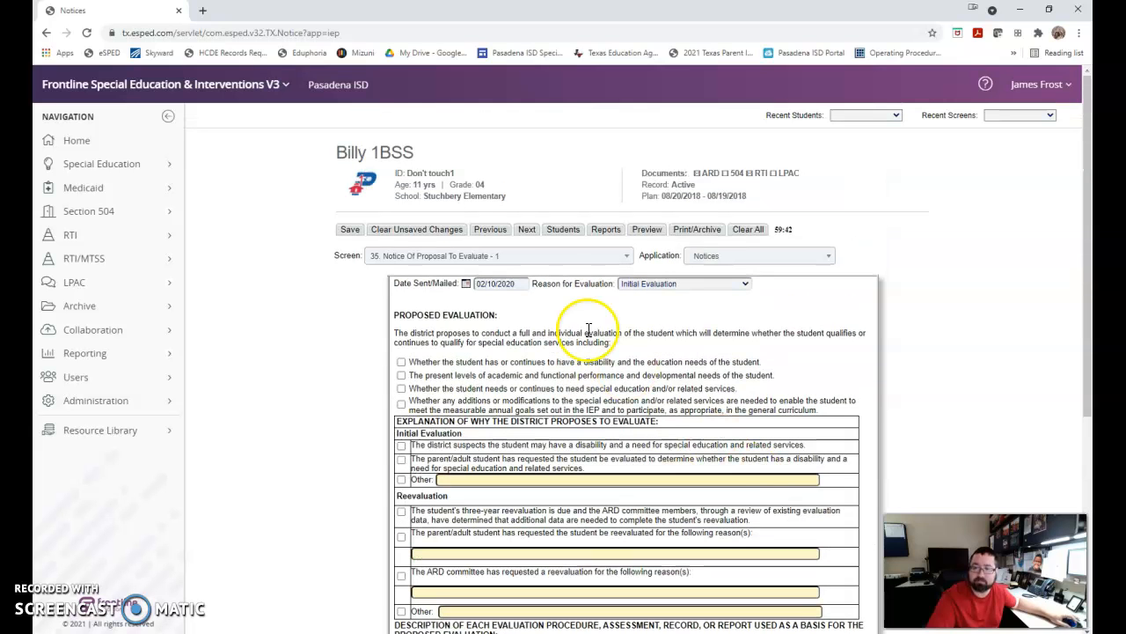
Step: Save and load screen 36, Notice Of Proposal To Evaluate - 2, reviewing checked evaluation areas
{"action": "left_click", "coordinate": [527, 229]}
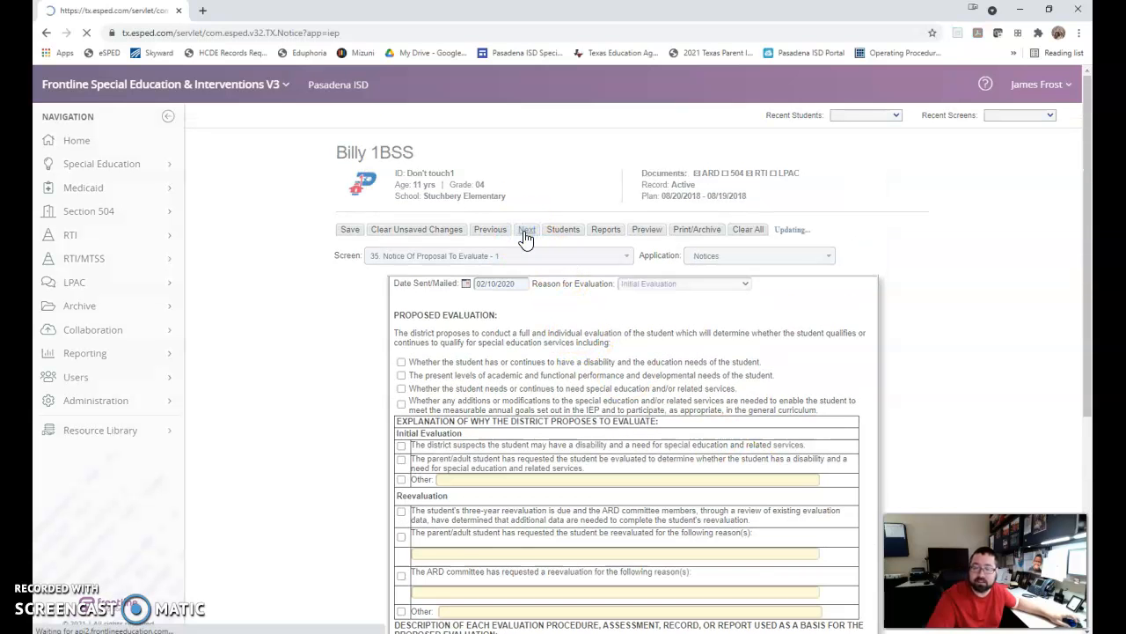
{"action": "left_click", "coordinate": [526, 229]}
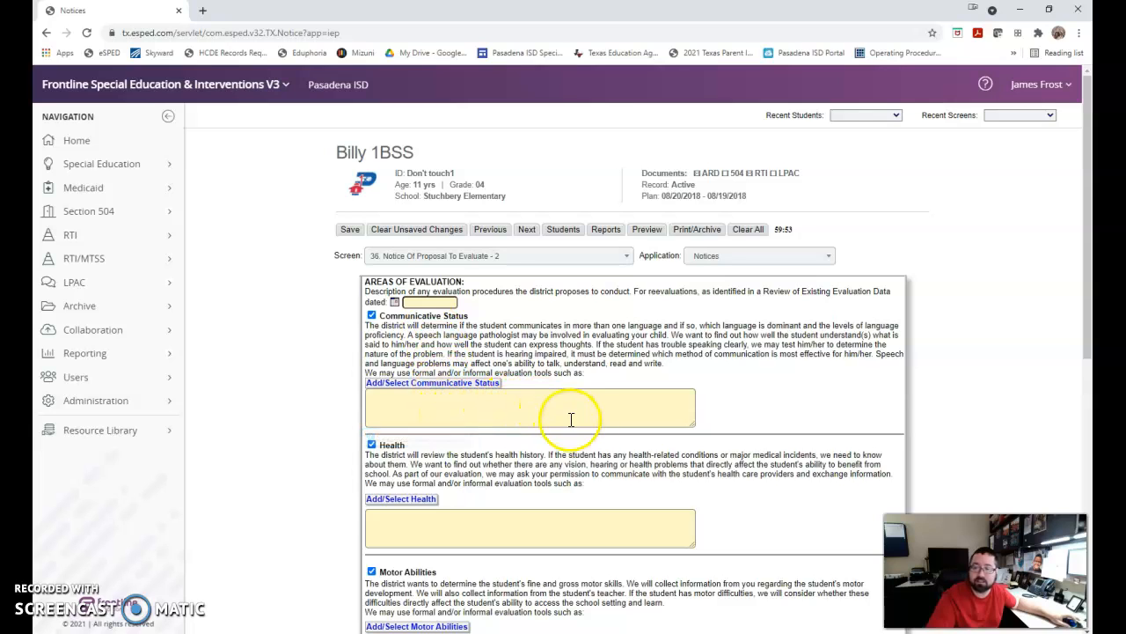
{"action": "scroll", "scroll_direction": "down", "scroll_amount": 3}
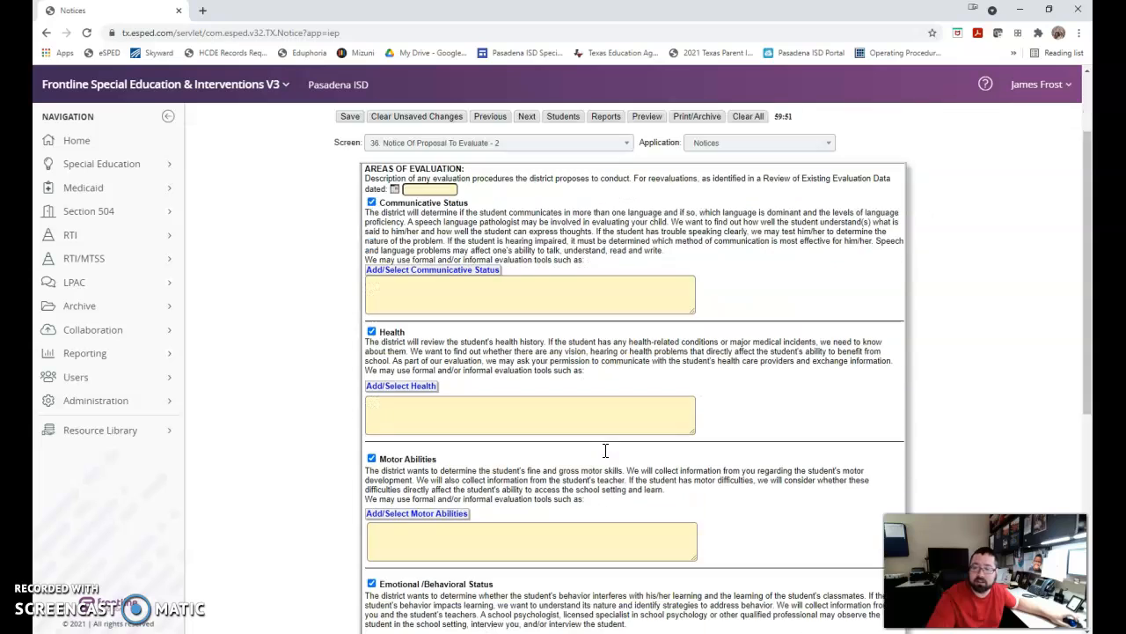
{"action": "scroll", "scroll_direction": "down", "scroll_amount": 3}
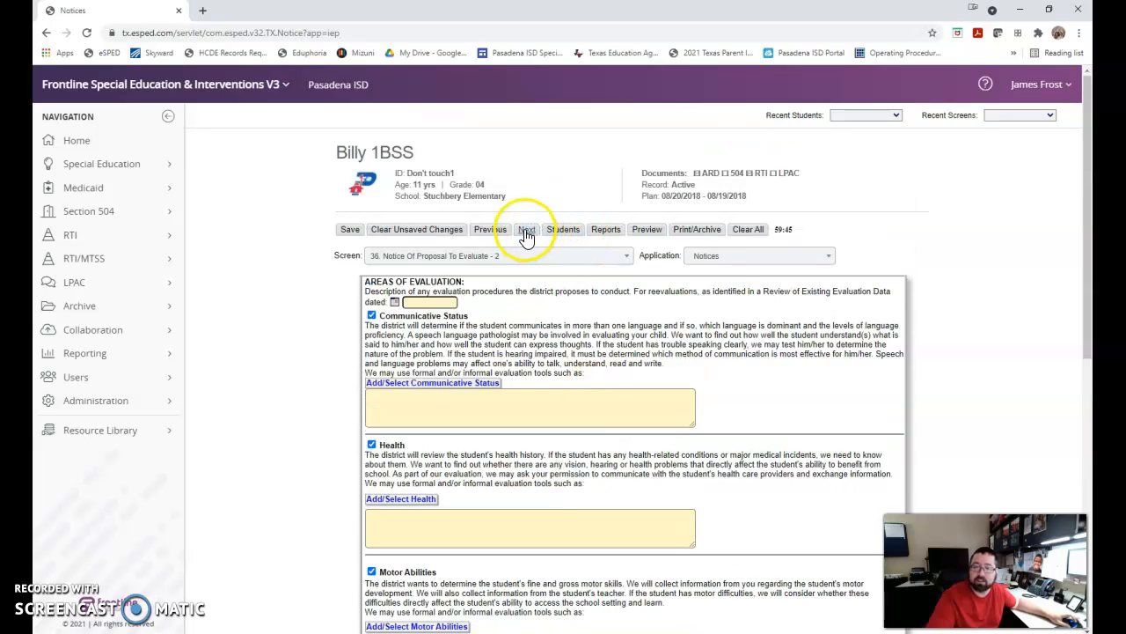
Step: Save and load screen 37, Notice Of Proposal To Evaluate - 3, reviewing it top to bottom
{"action": "left_click", "coordinate": [527, 229]}
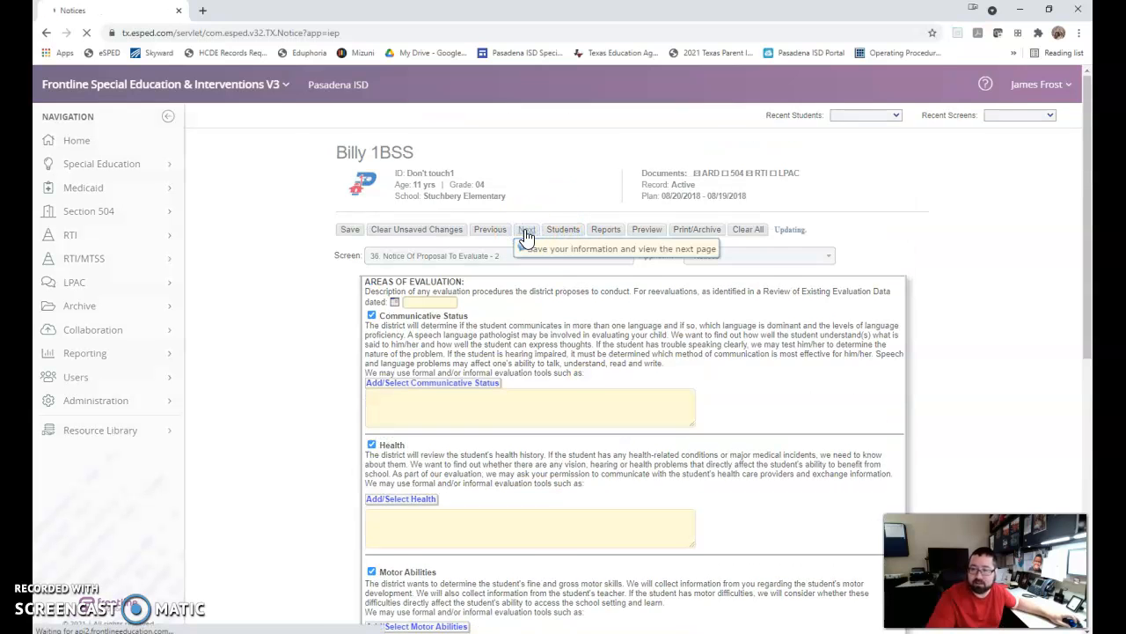
{"action": "left_click", "coordinate": [527, 229]}
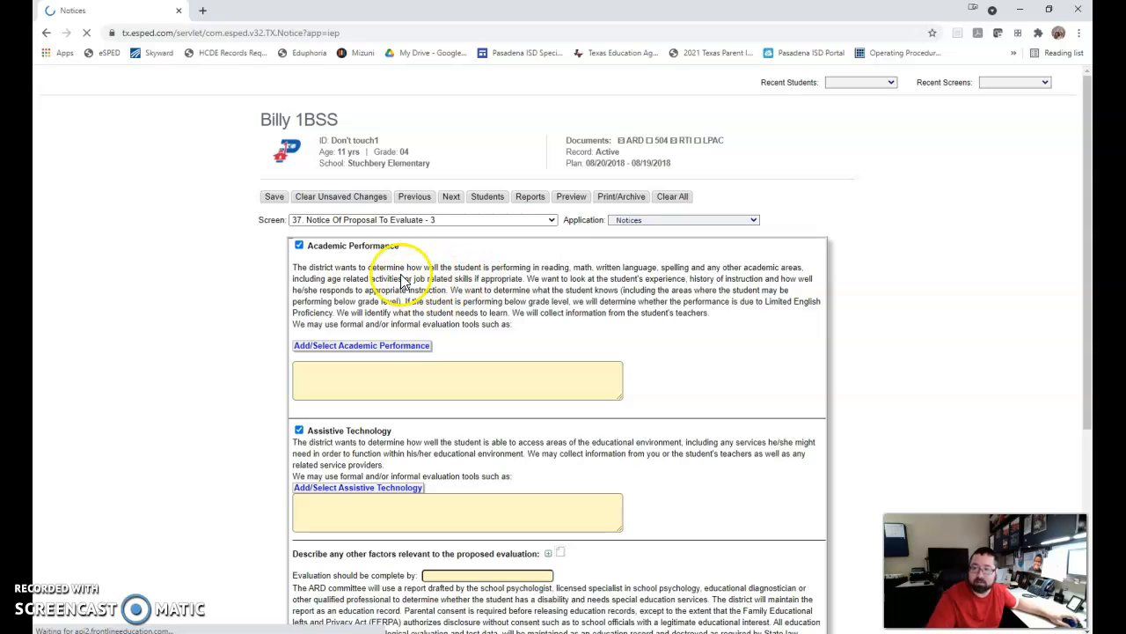
{"action": "scroll", "scroll_direction": "down", "scroll_amount": 3}
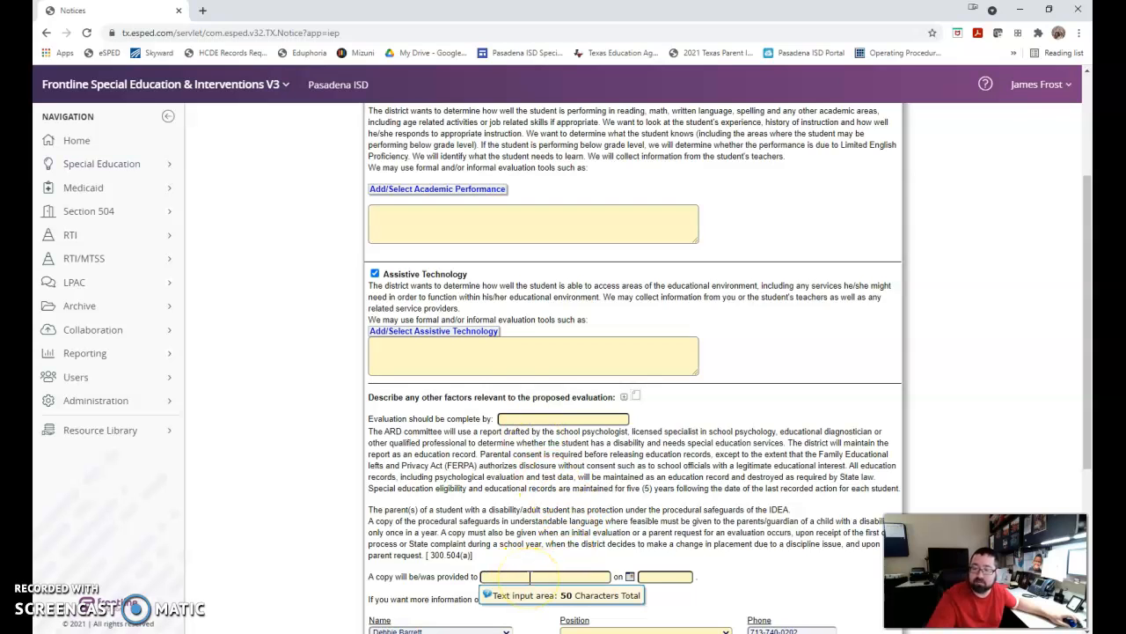
{"action": "left_click", "coordinate": [546, 577]}
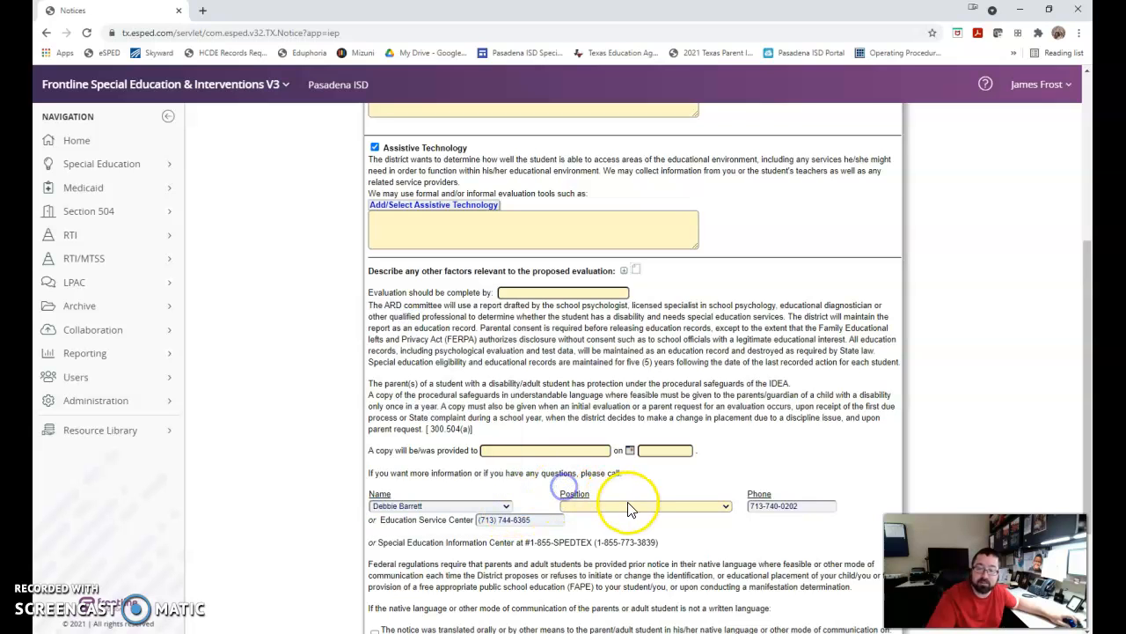
{"action": "scroll", "scroll_direction": "down", "scroll_amount": 3}
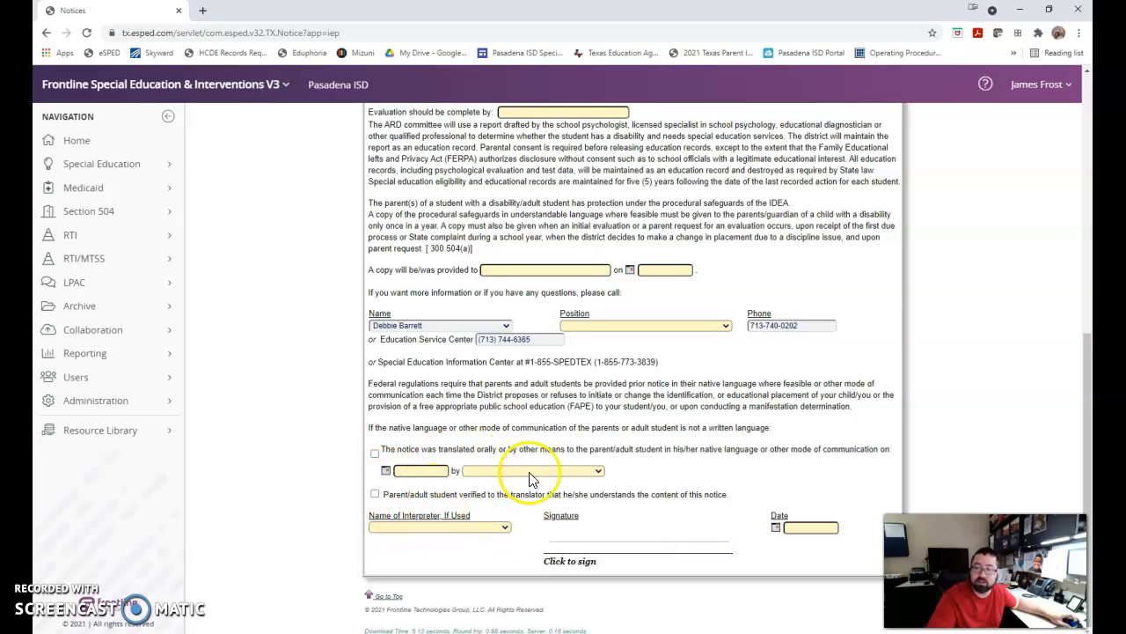
{"action": "scroll", "scroll_direction": "up", "scroll_amount": 3}
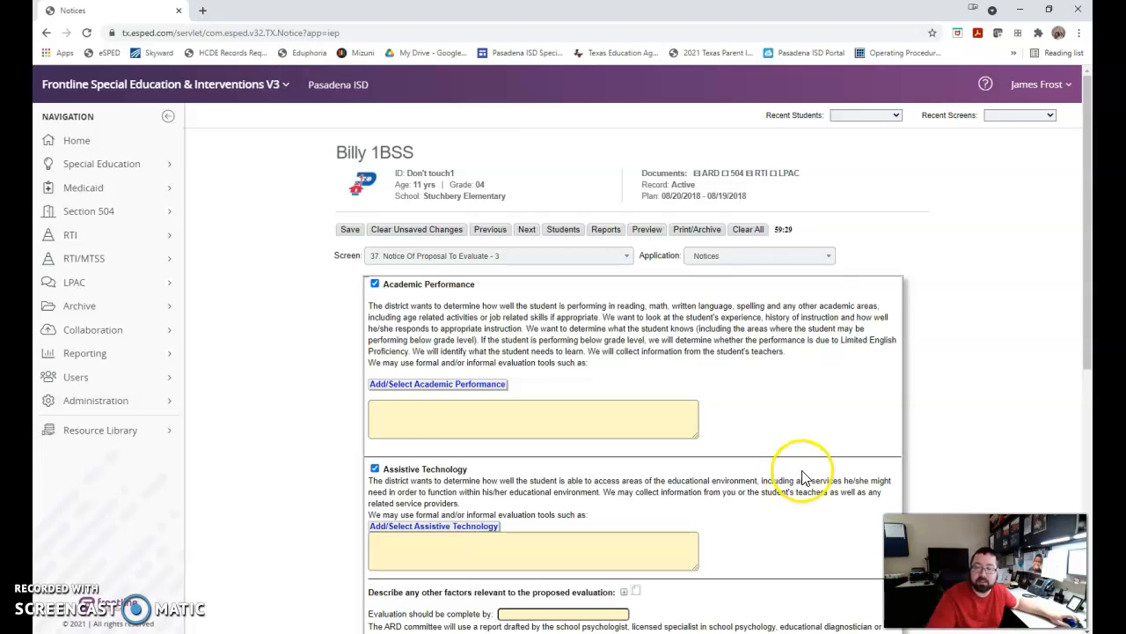
{"action": "mouse_move", "coordinate": [622, 267]}
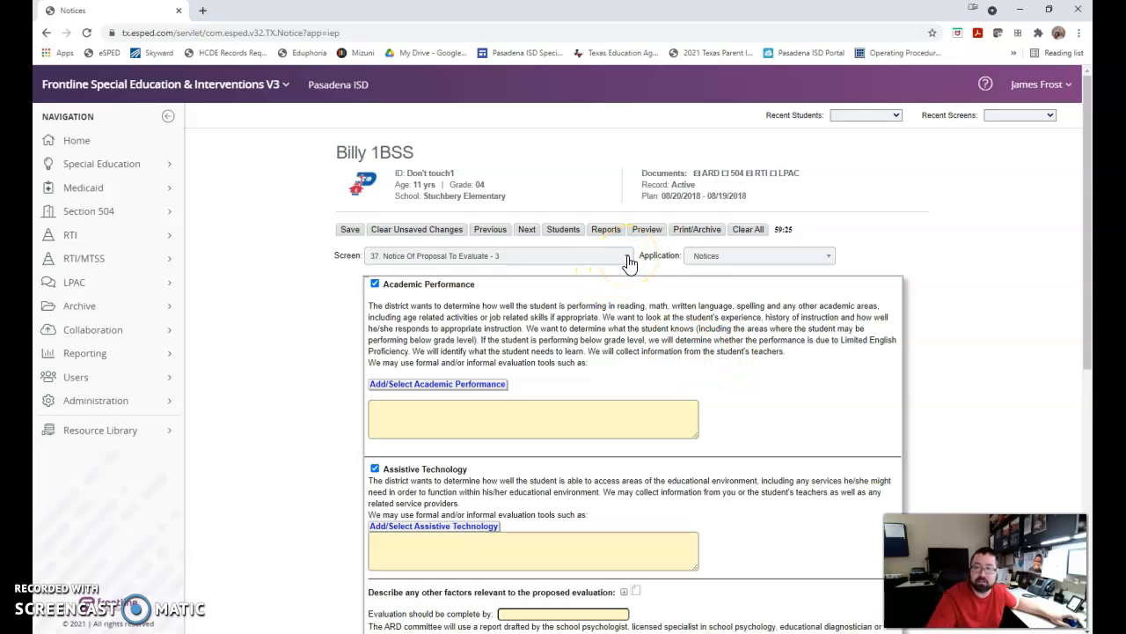
Step: Choose 24. Evaluation Consent from the Screen dropdown
{"action": "left_click", "coordinate": [627, 255]}
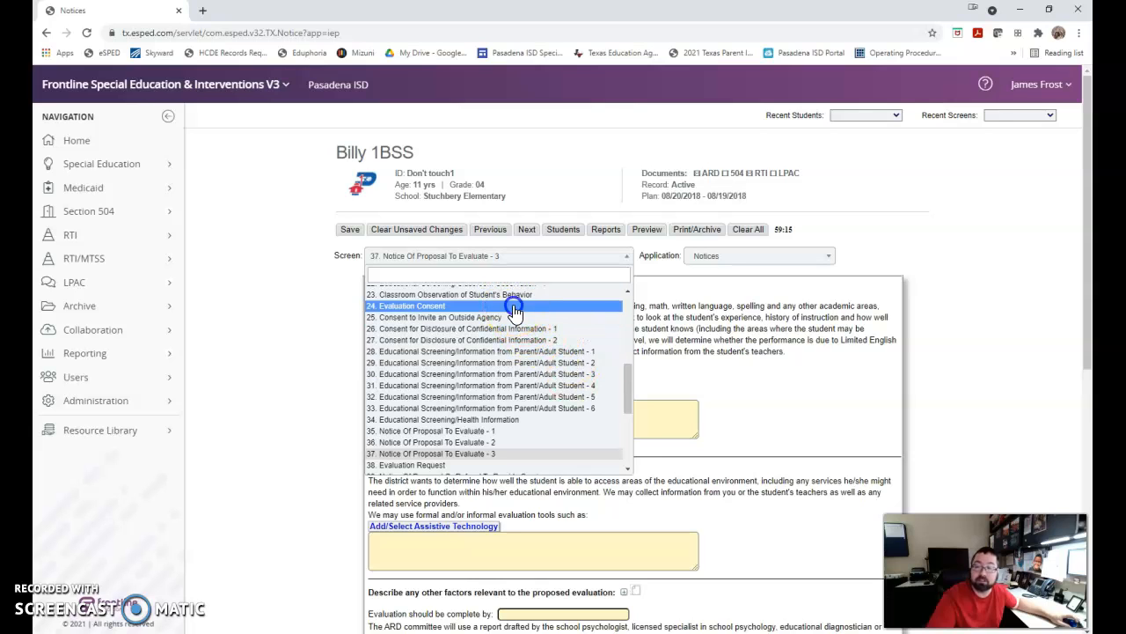
{"action": "left_click", "coordinate": [410, 305]}
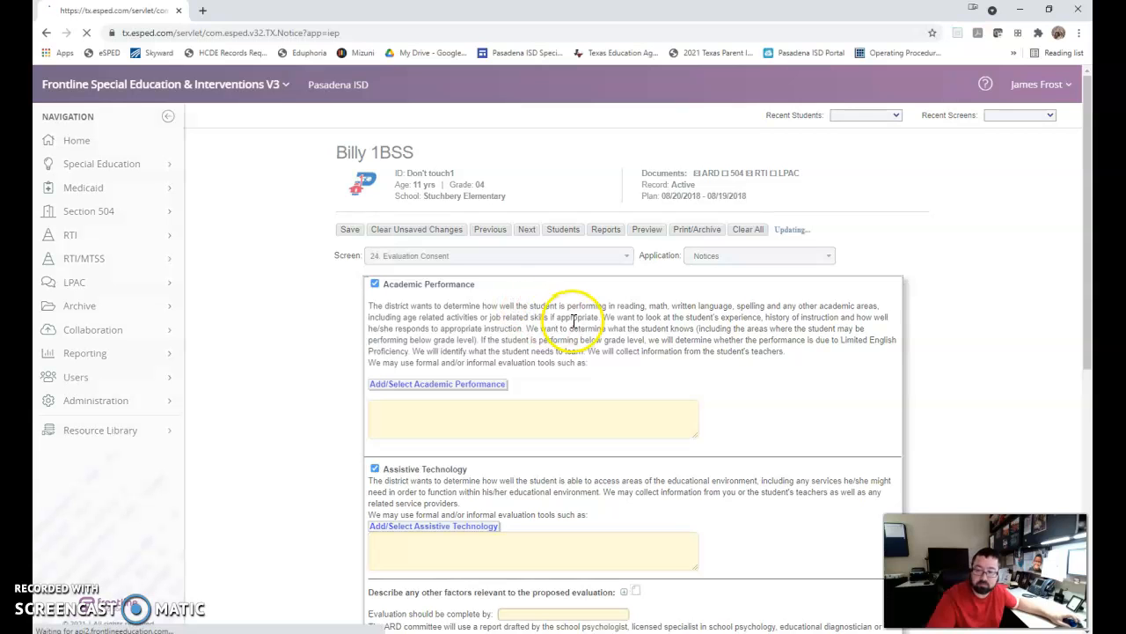